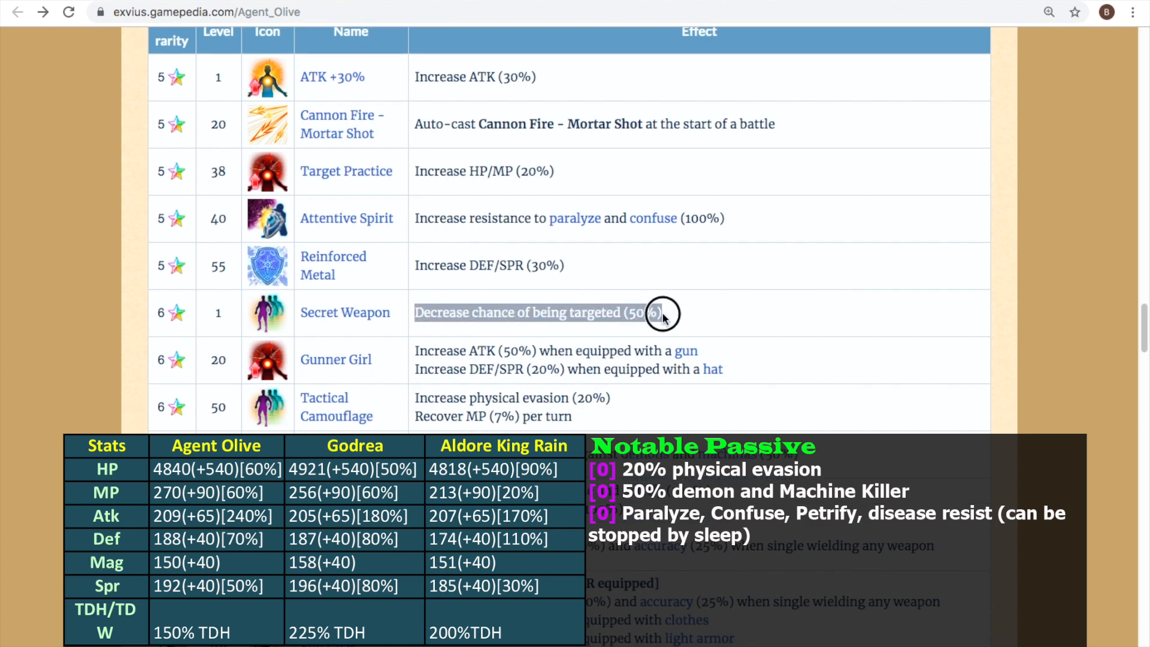
{"action": "mouse_move", "coordinate": [660, 312]}
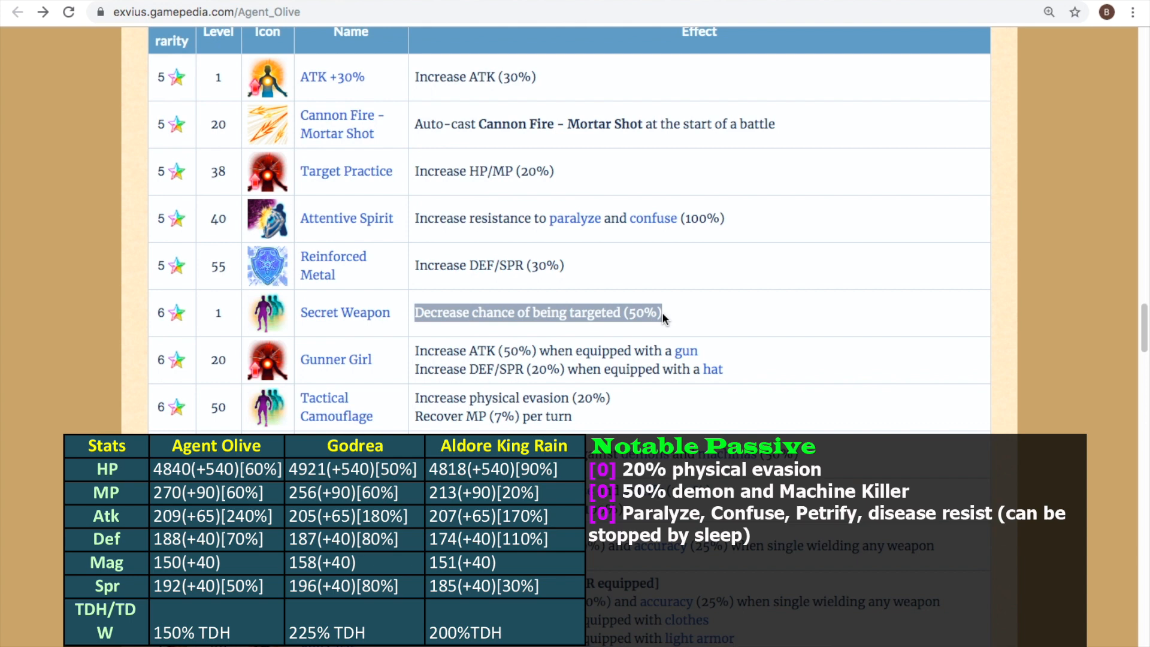
{"action": "mouse_move", "coordinate": [522, 404]}
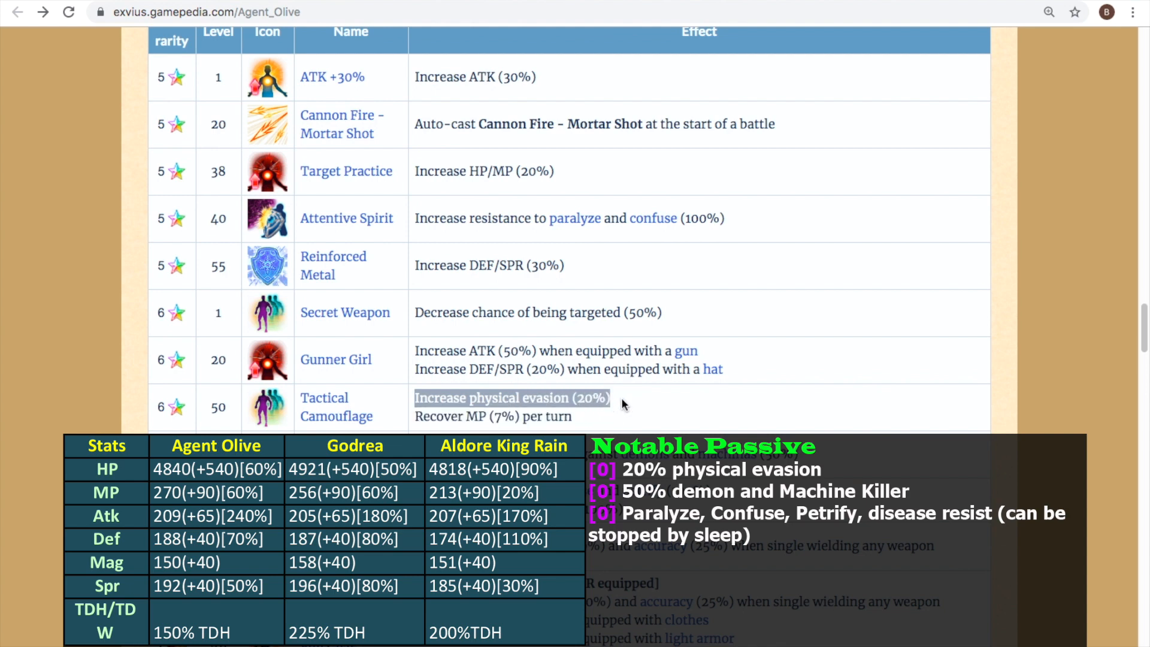
{"action": "mouse_move", "coordinate": [760, 316]}
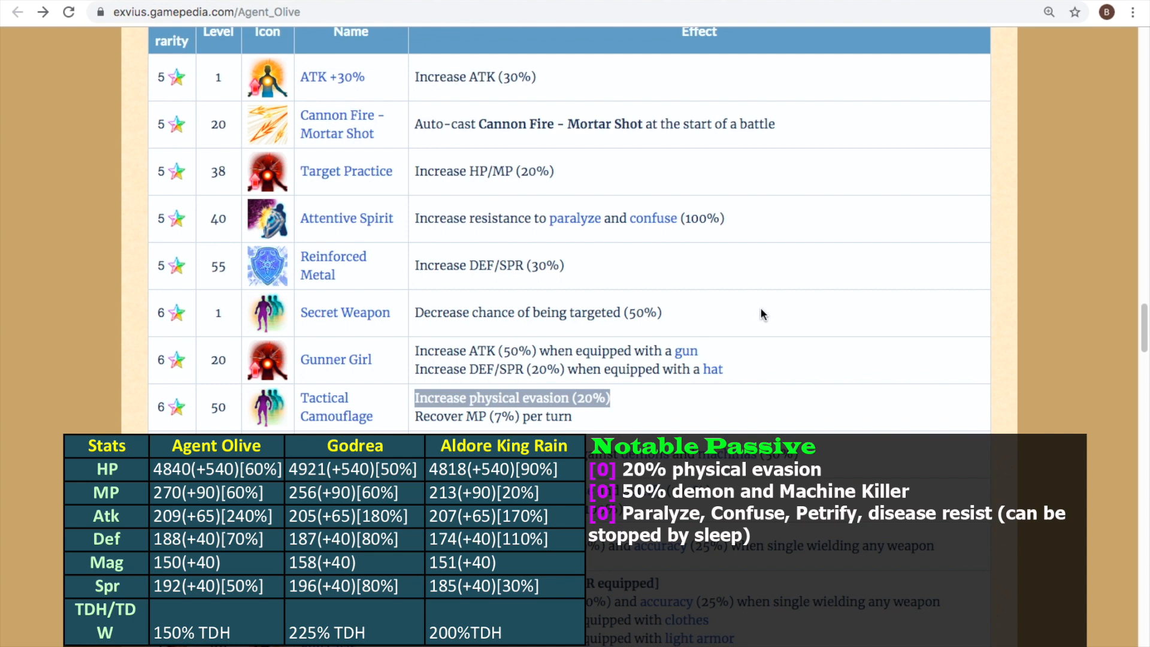
{"action": "mouse_move", "coordinate": [811, 321]}
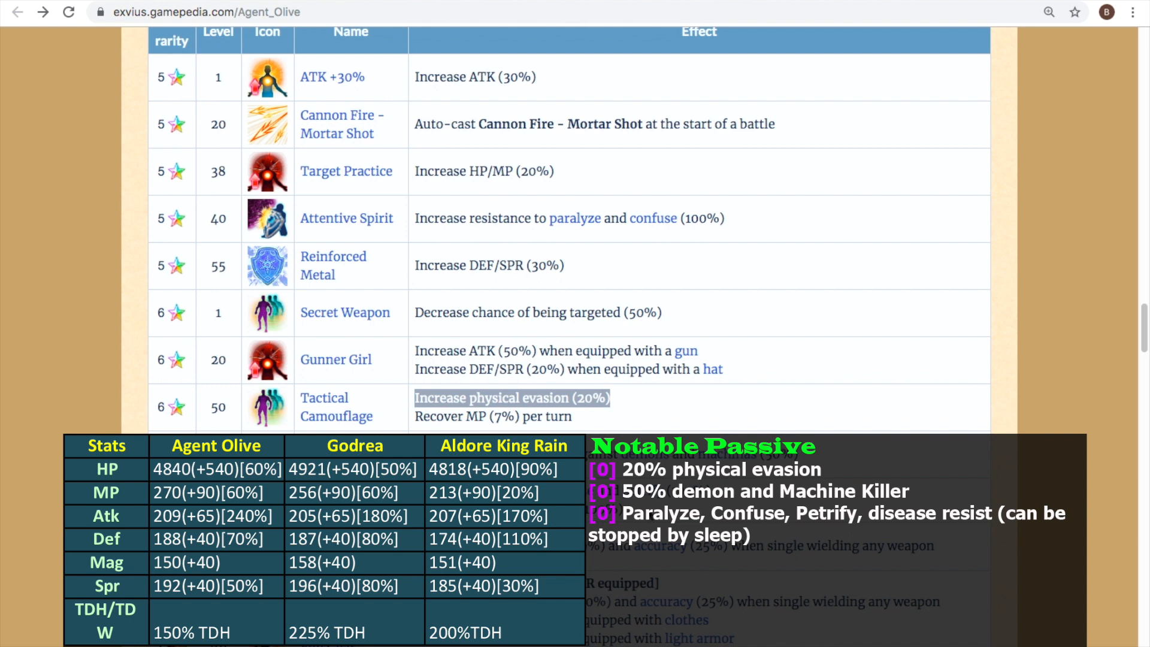
{"action": "mouse_move", "coordinate": [801, 397]}
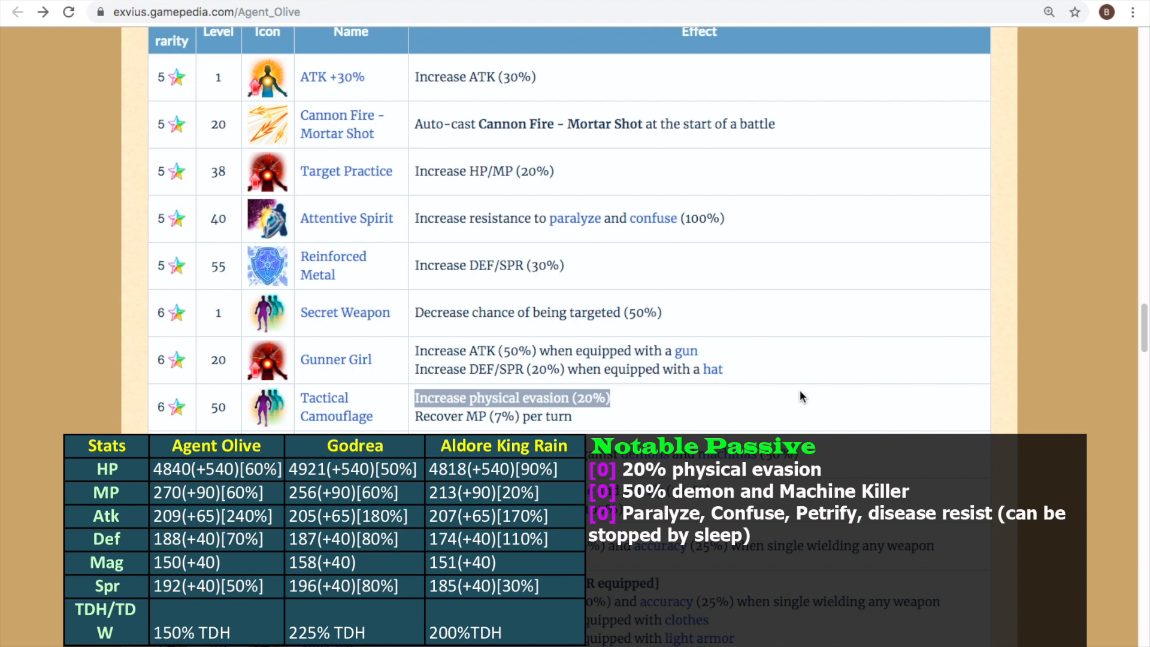
{"action": "mouse_move", "coordinate": [805, 385]}
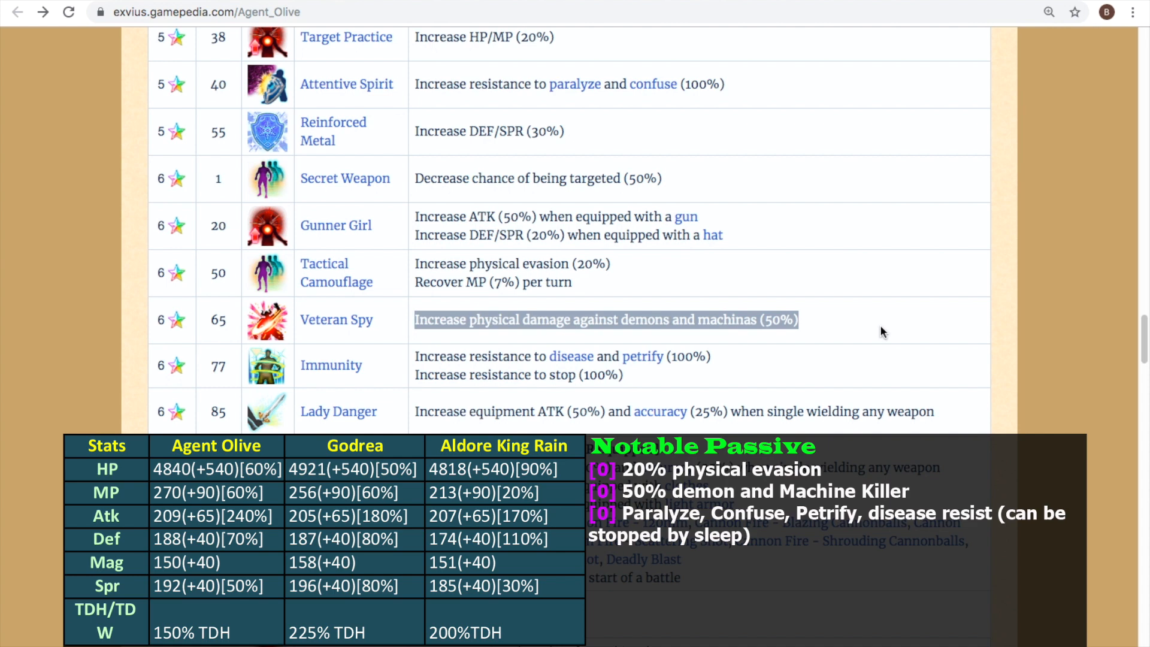
{"action": "mouse_move", "coordinate": [924, 327]}
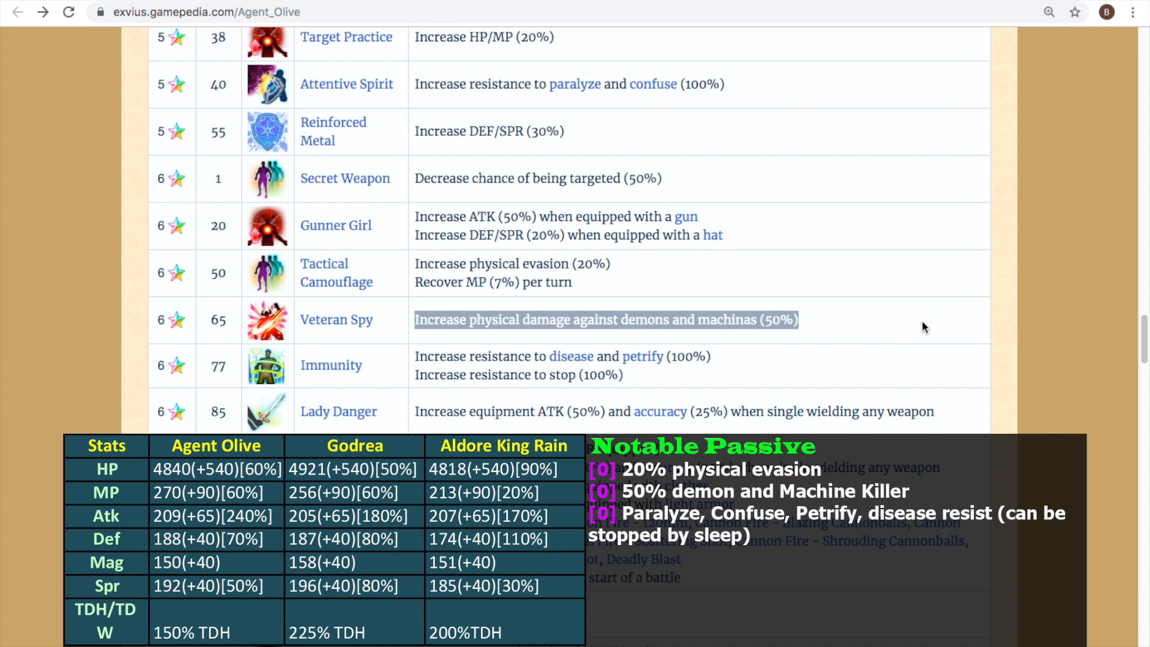
Scroll the Passive table to Veteran Spy, Immunity and Lady Danger and back to recheck effects.
{"action": "scroll", "scroll_direction": "down", "scroll_amount": 3}
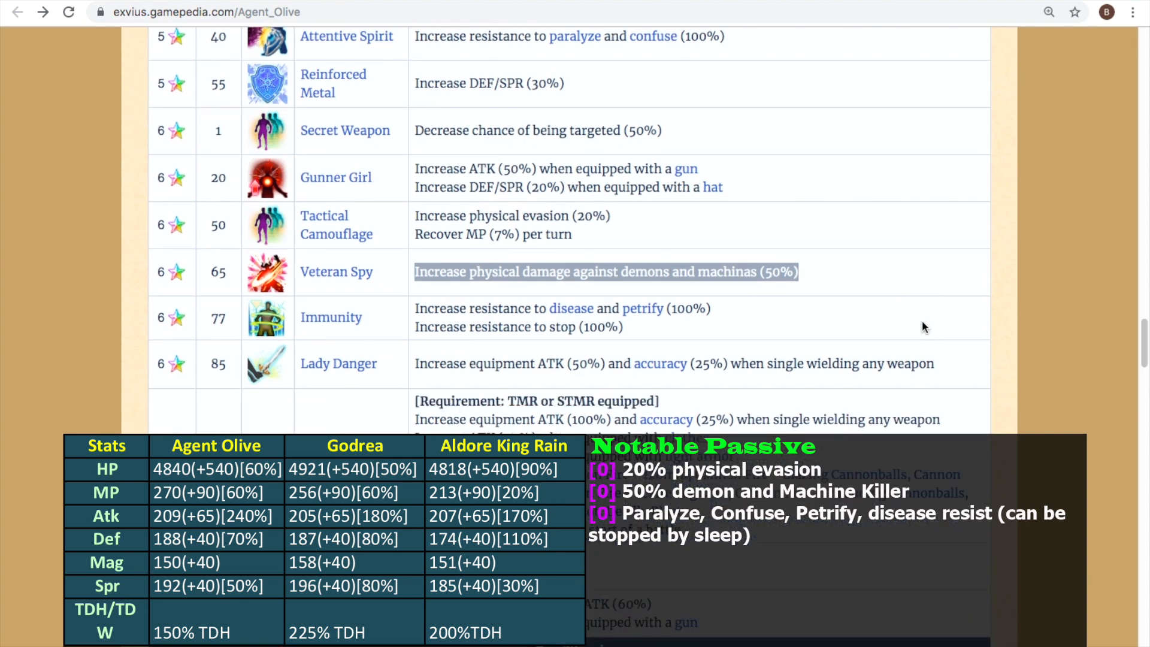
{"action": "scroll", "scroll_direction": "up", "scroll_amount": 3}
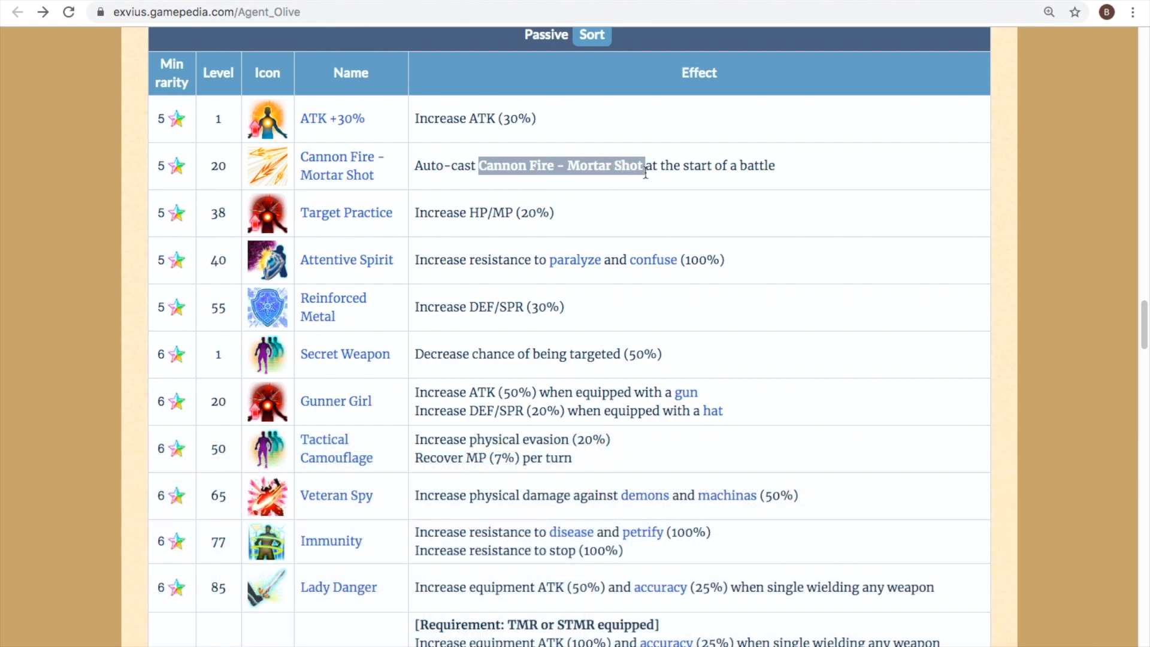
Scroll through the Full Gear passive and Conditional table toward the abilities list at Deadly Blast.
{"action": "scroll", "scroll_direction": "down", "scroll_amount": 3}
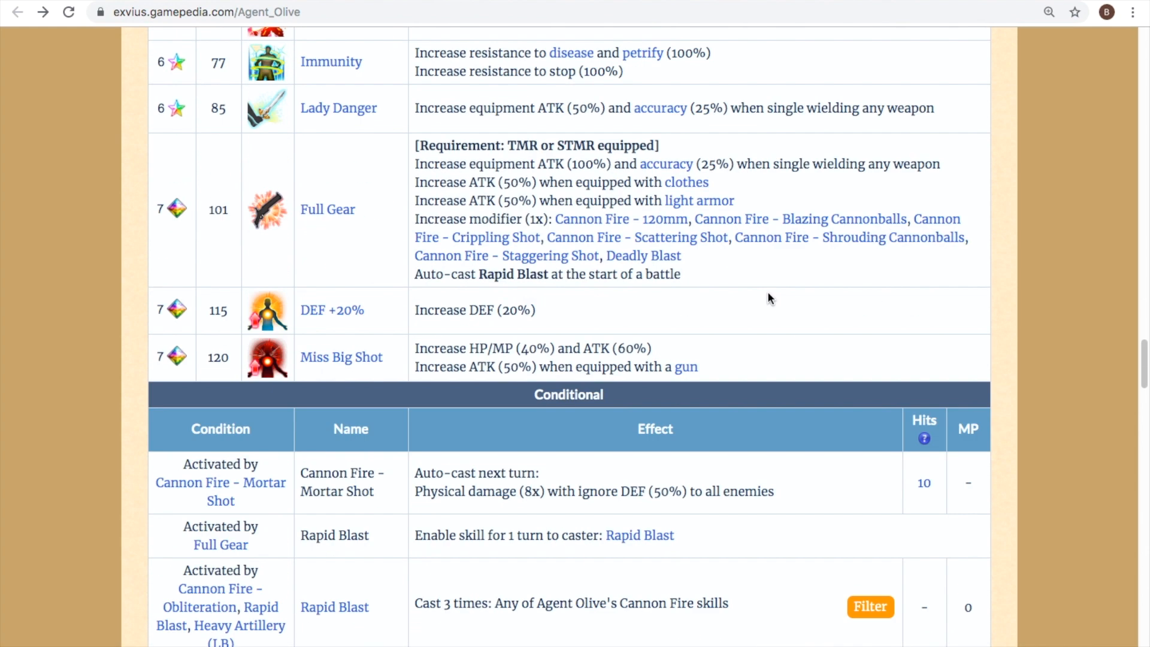
{"action": "scroll", "scroll_direction": "down", "scroll_amount": 3}
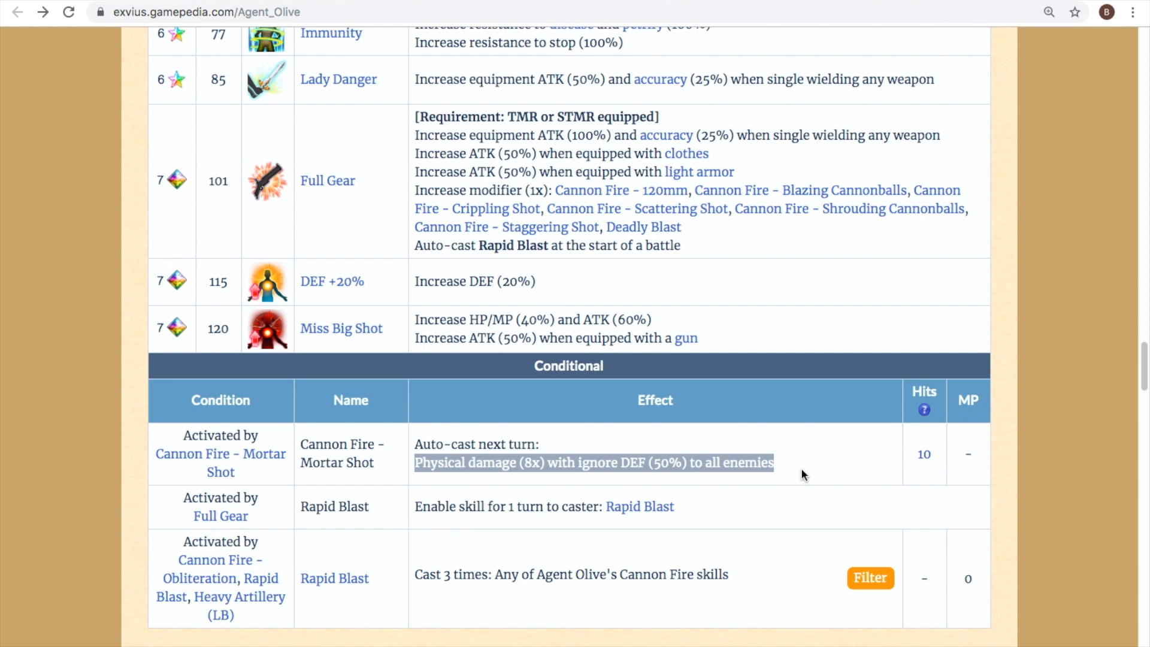
{"action": "scroll", "scroll_direction": "up", "scroll_amount": 3}
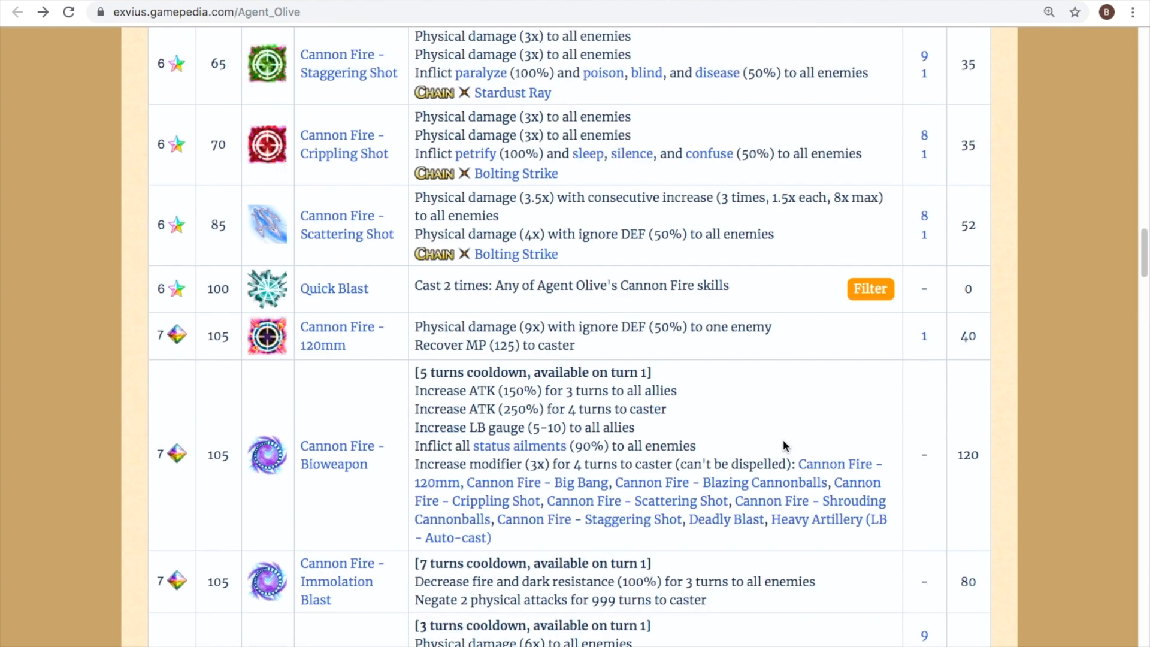
{"action": "scroll", "scroll_direction": "up", "scroll_amount": 3}
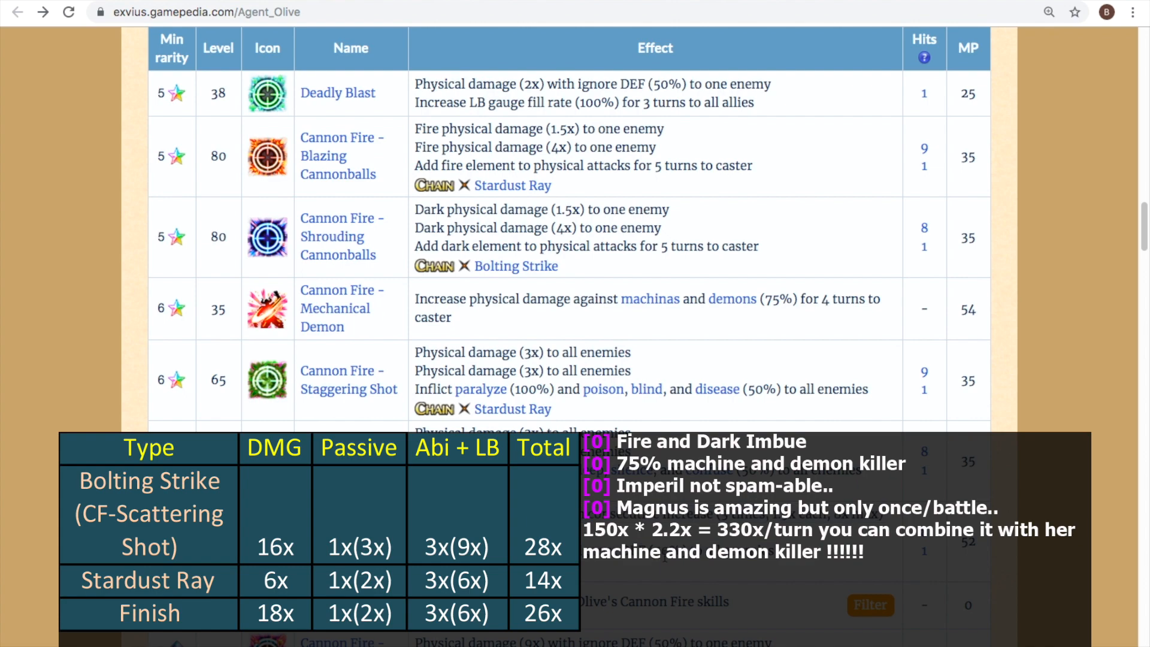
Scroll to the Special > Active table and read the Cannon Fire rows from Mechanical Demon to Quick Blast.
{"action": "scroll", "scroll_direction": "down", "scroll_amount": 3}
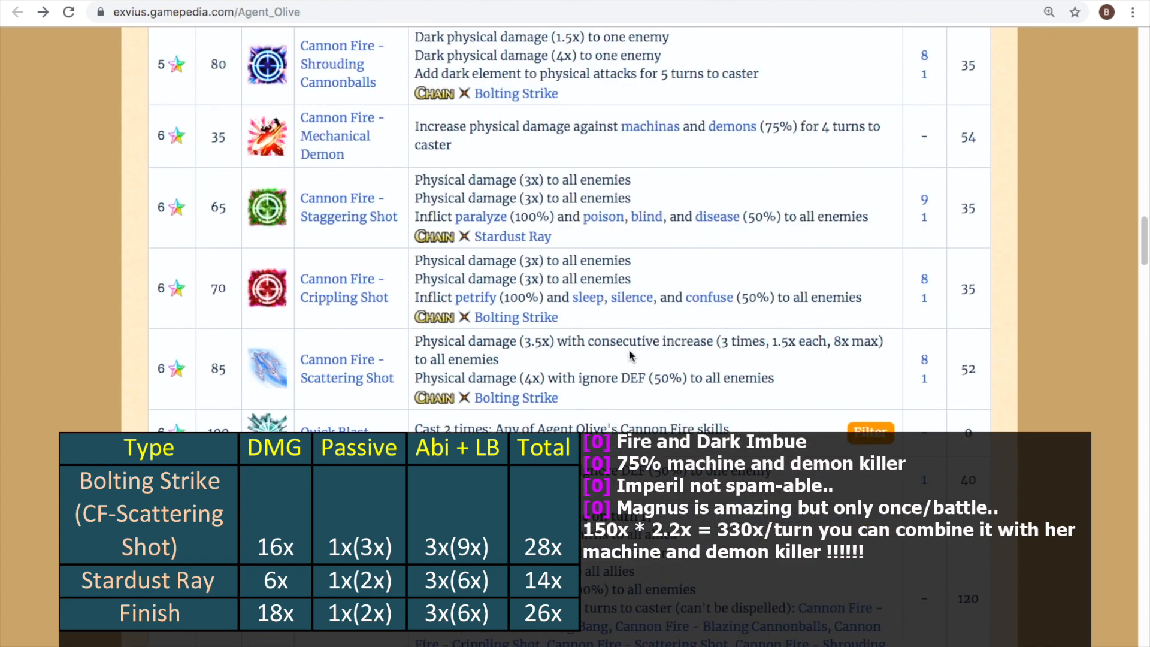
{"action": "scroll", "scroll_direction": "down", "scroll_amount": 3}
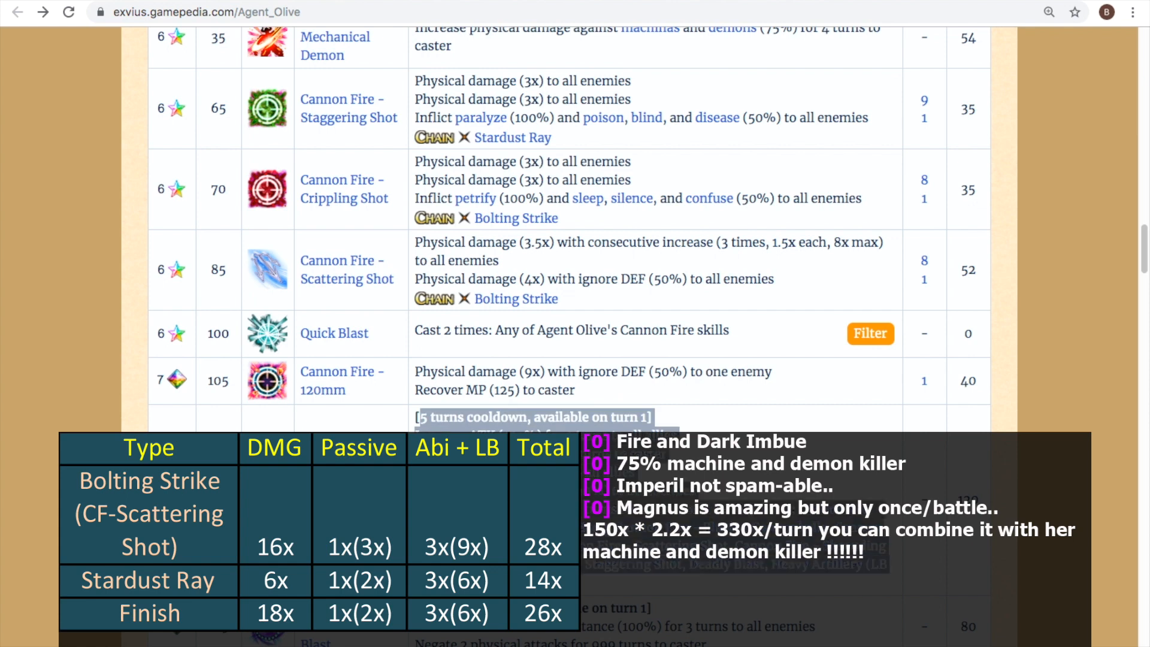
{"action": "mouse_move", "coordinate": [682, 411]}
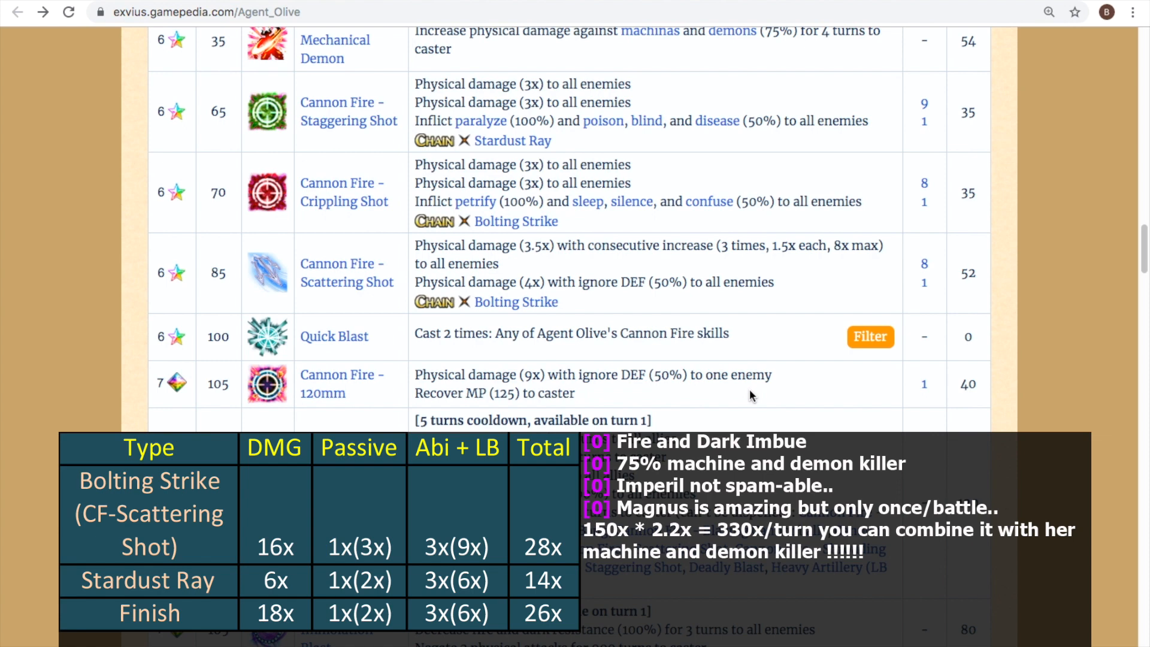
{"action": "mouse_move", "coordinate": [735, 367]}
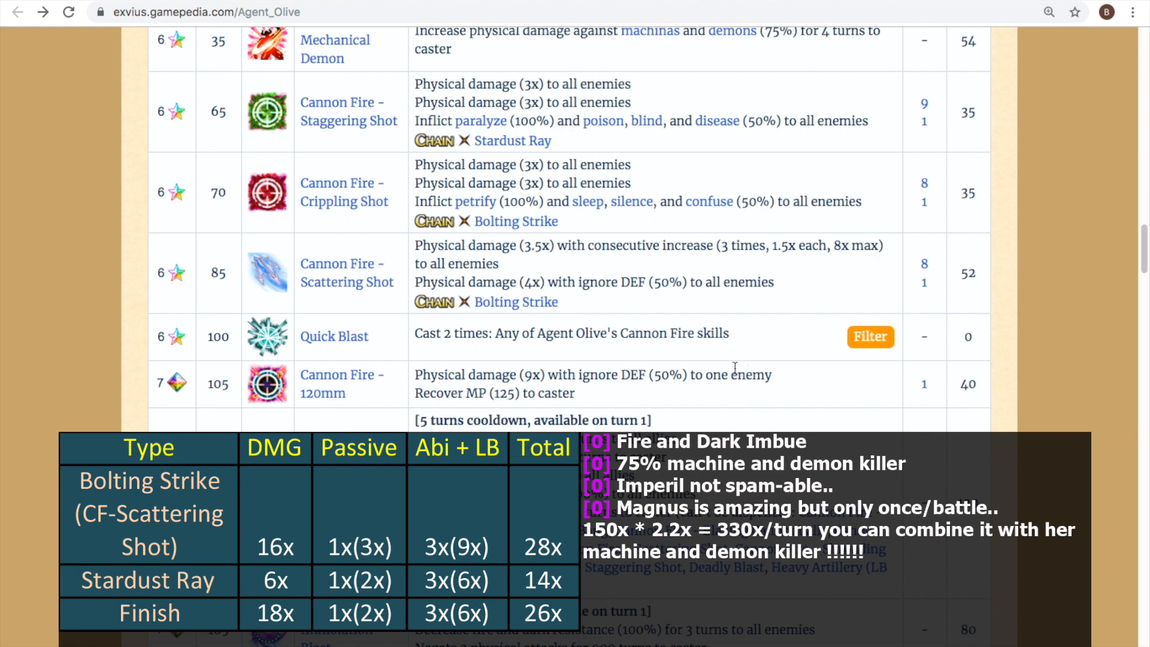
{"action": "mouse_move", "coordinate": [723, 337]}
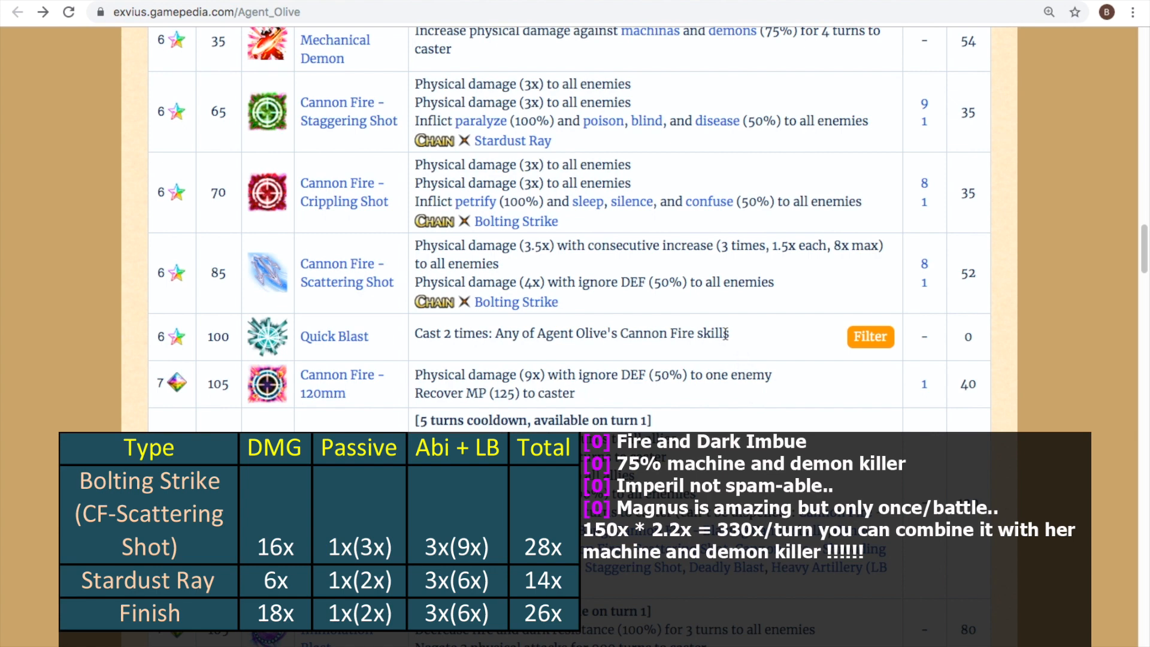
{"action": "mouse_move", "coordinate": [712, 325]}
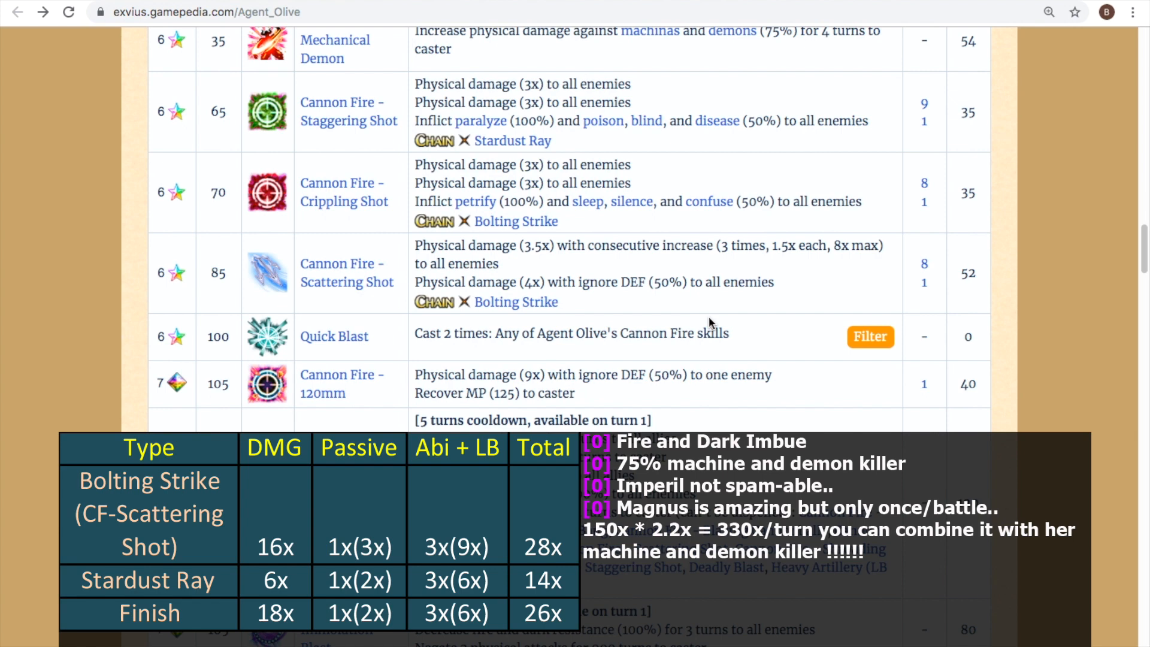
{"action": "mouse_move", "coordinate": [415, 374]}
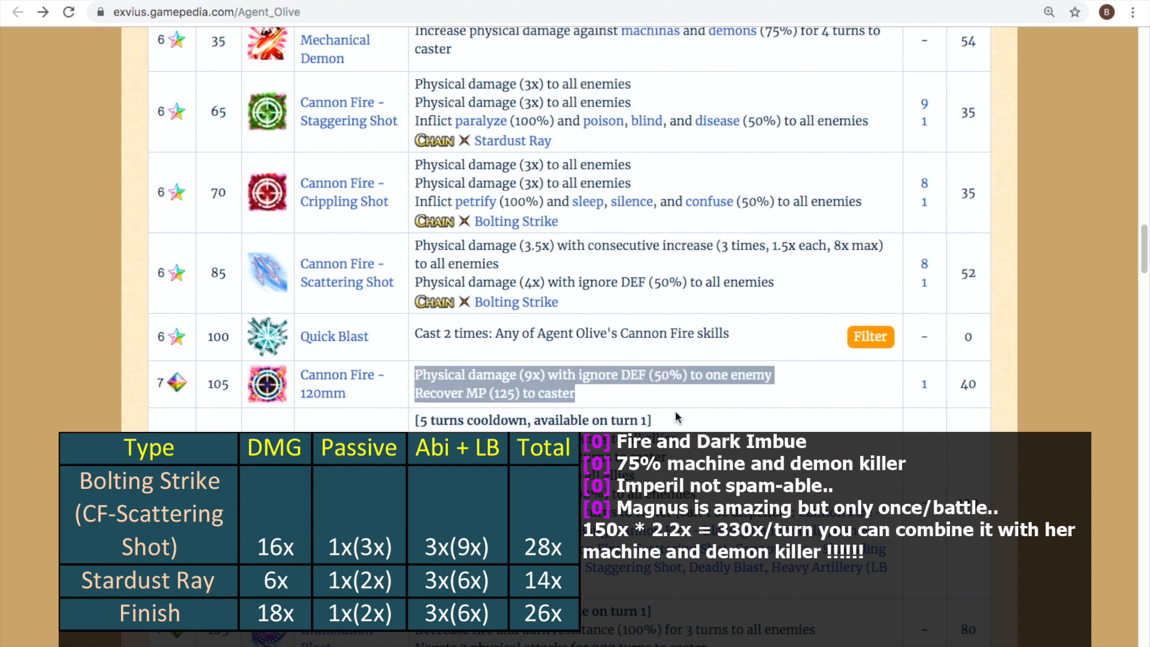
{"action": "mouse_move", "coordinate": [731, 408]}
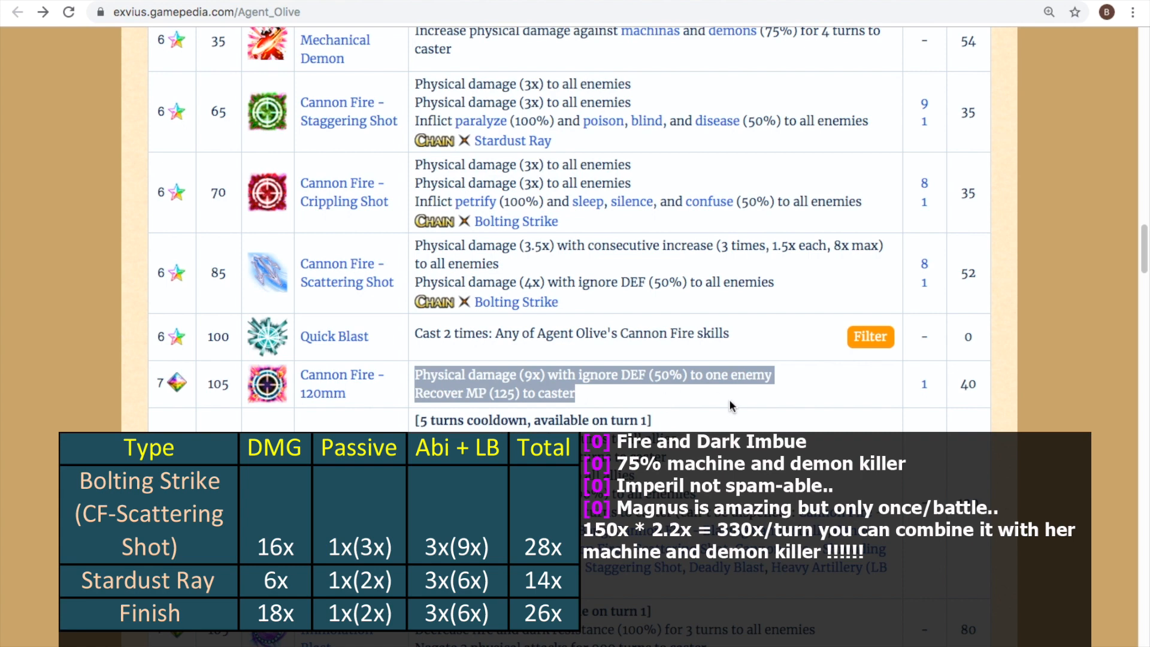
{"action": "mouse_move", "coordinate": [746, 407]}
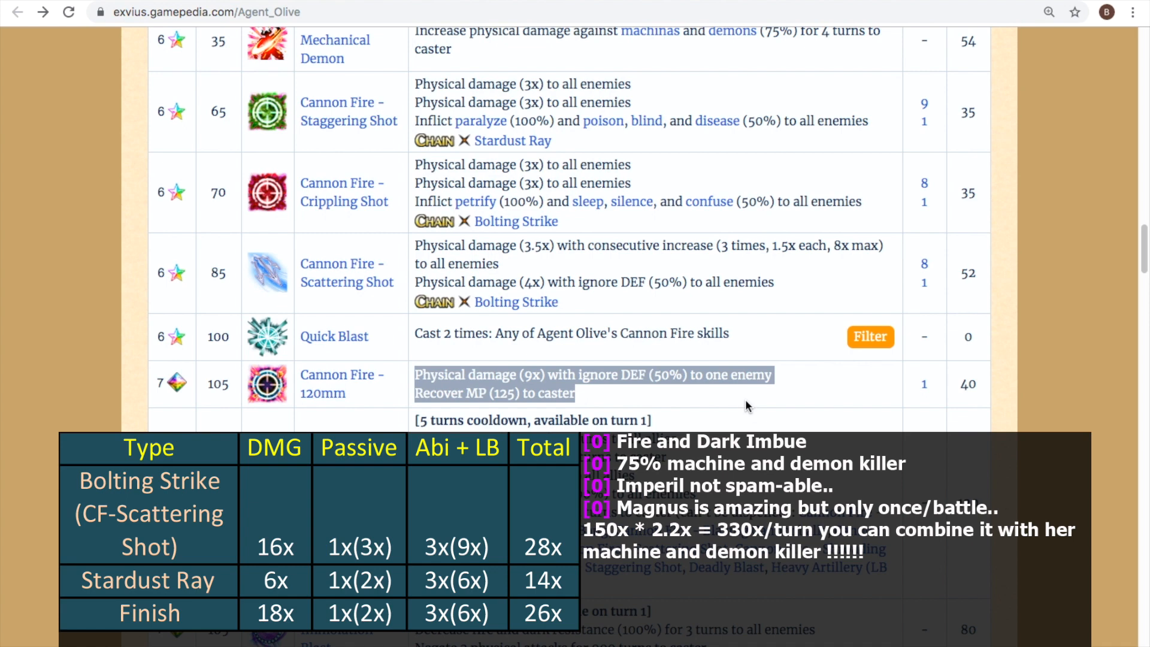
{"action": "mouse_move", "coordinate": [775, 387]}
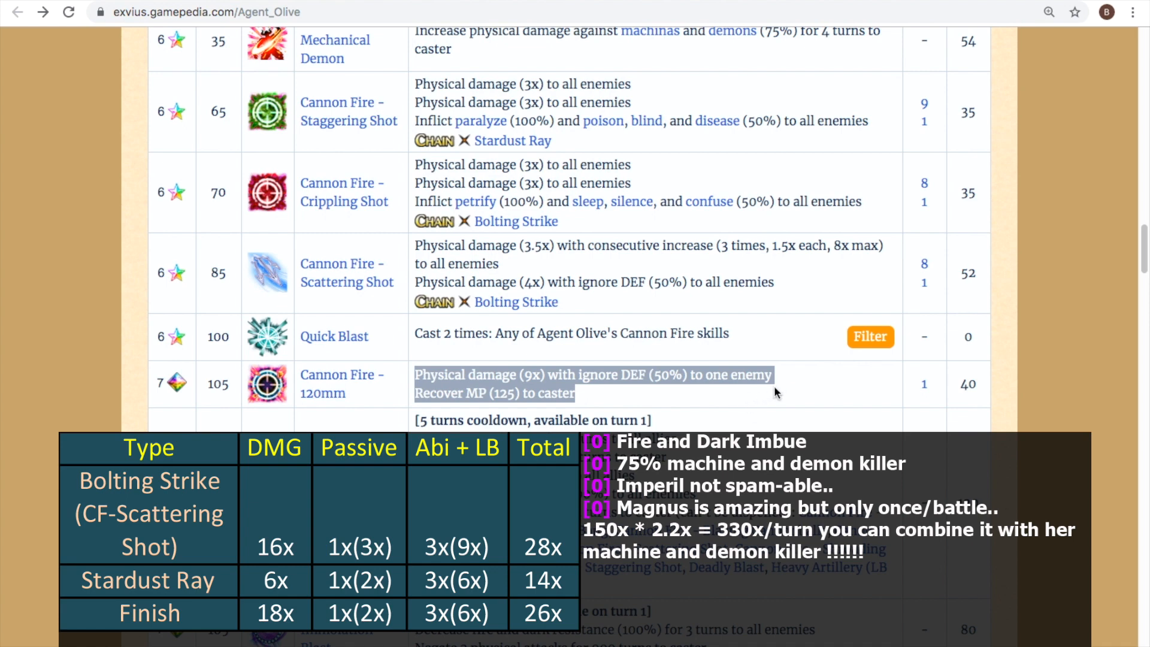
{"action": "mouse_move", "coordinate": [820, 419]}
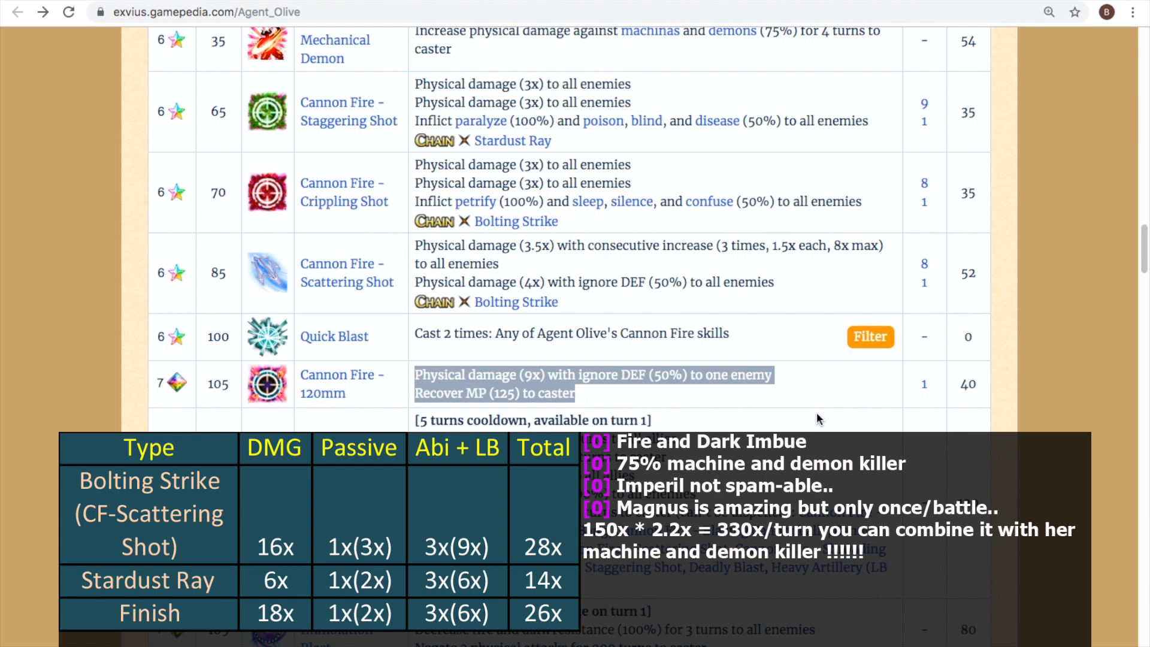
{"action": "mouse_move", "coordinate": [742, 397]}
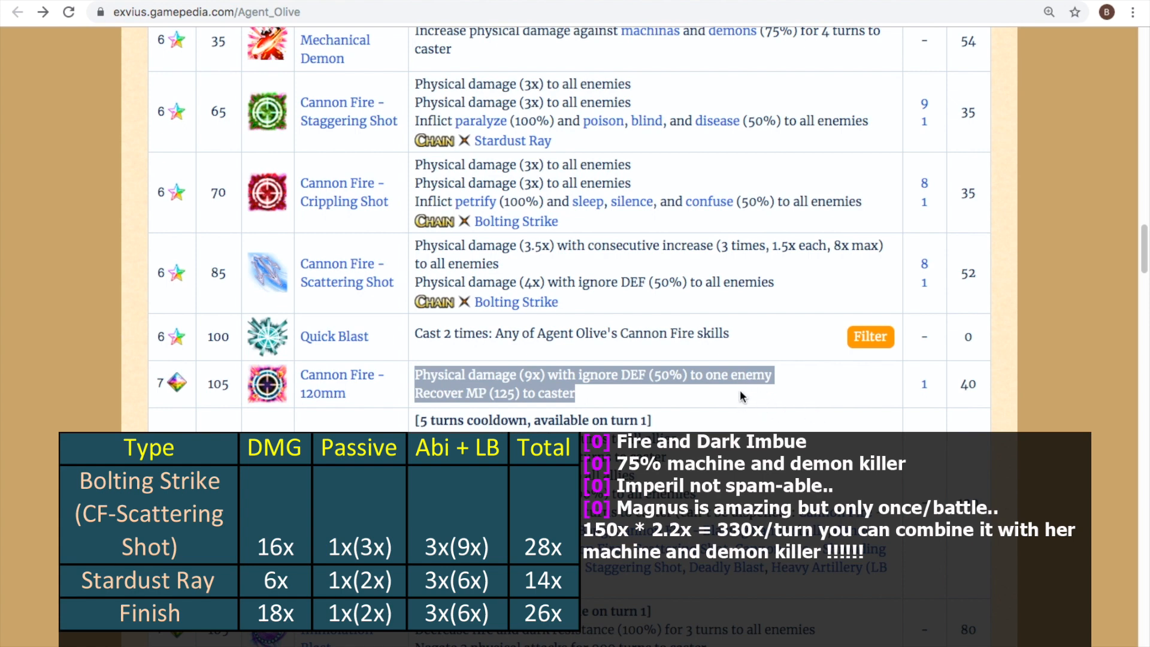
{"action": "scroll", "scroll_direction": "up", "scroll_amount": 3}
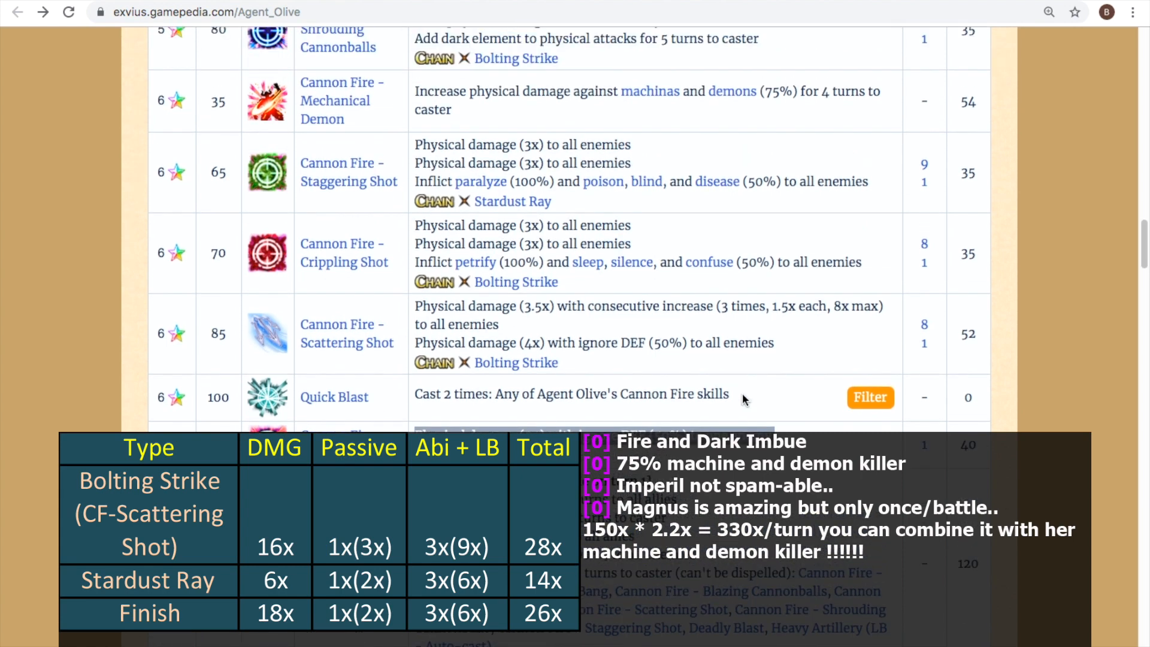
Scroll from the Special header down to the 7-star rows Bioweapon, Immolation Blast and Obliteration.
{"action": "scroll", "scroll_direction": "up", "scroll_amount": 3}
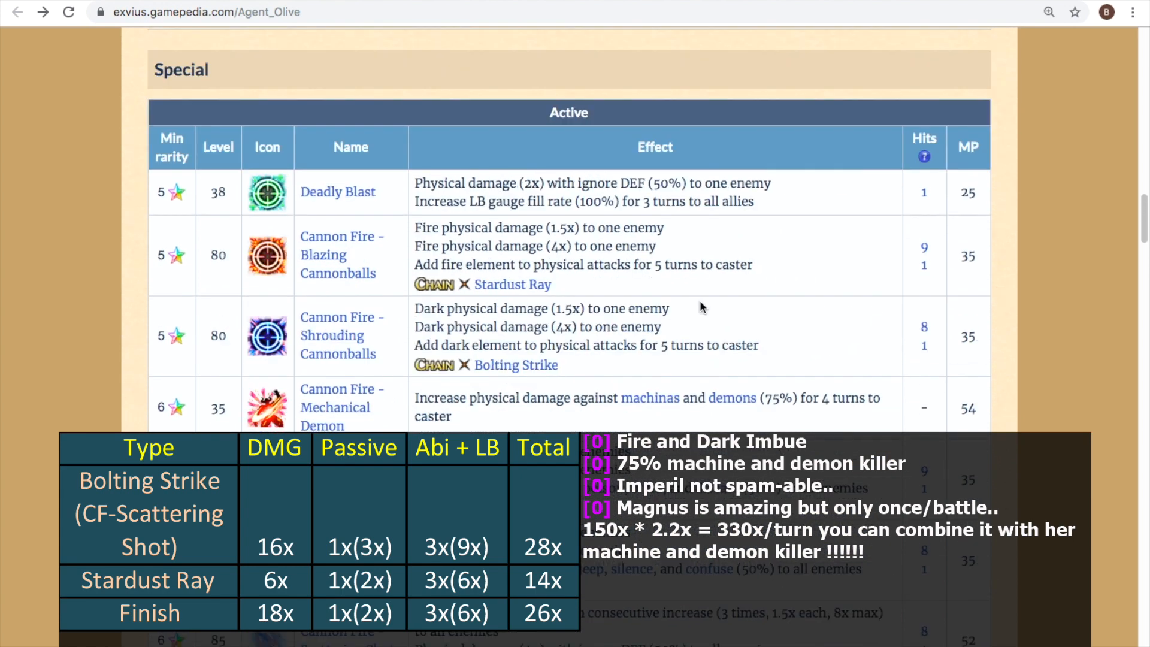
{"action": "mouse_move", "coordinate": [623, 322]}
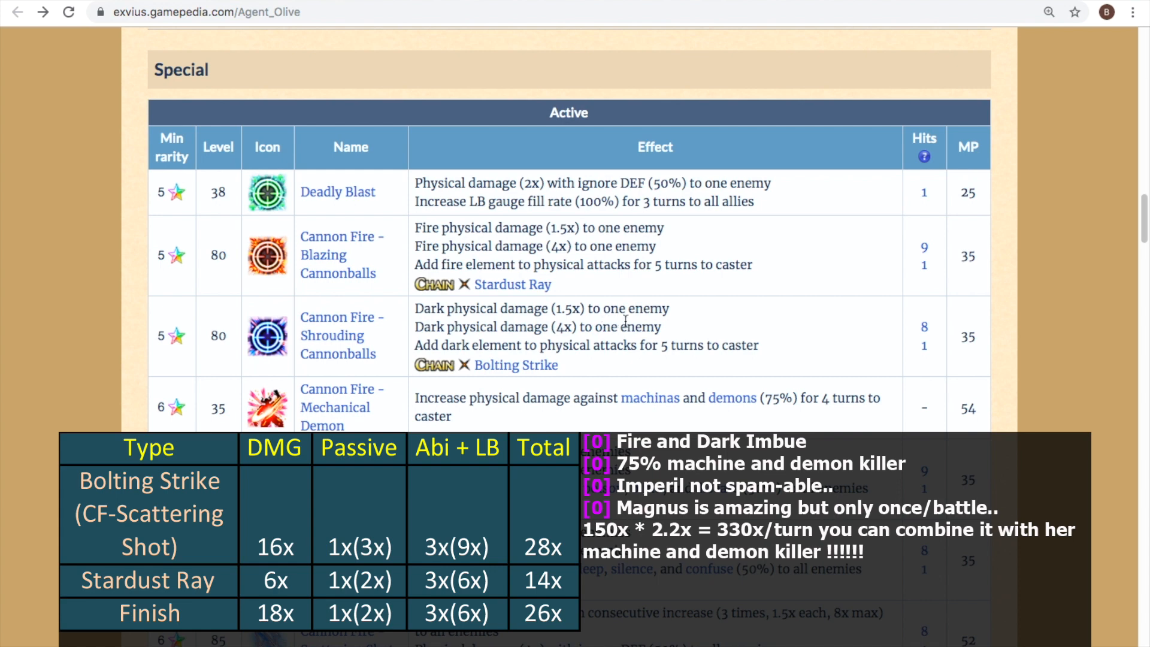
{"action": "mouse_move", "coordinate": [480, 421]}
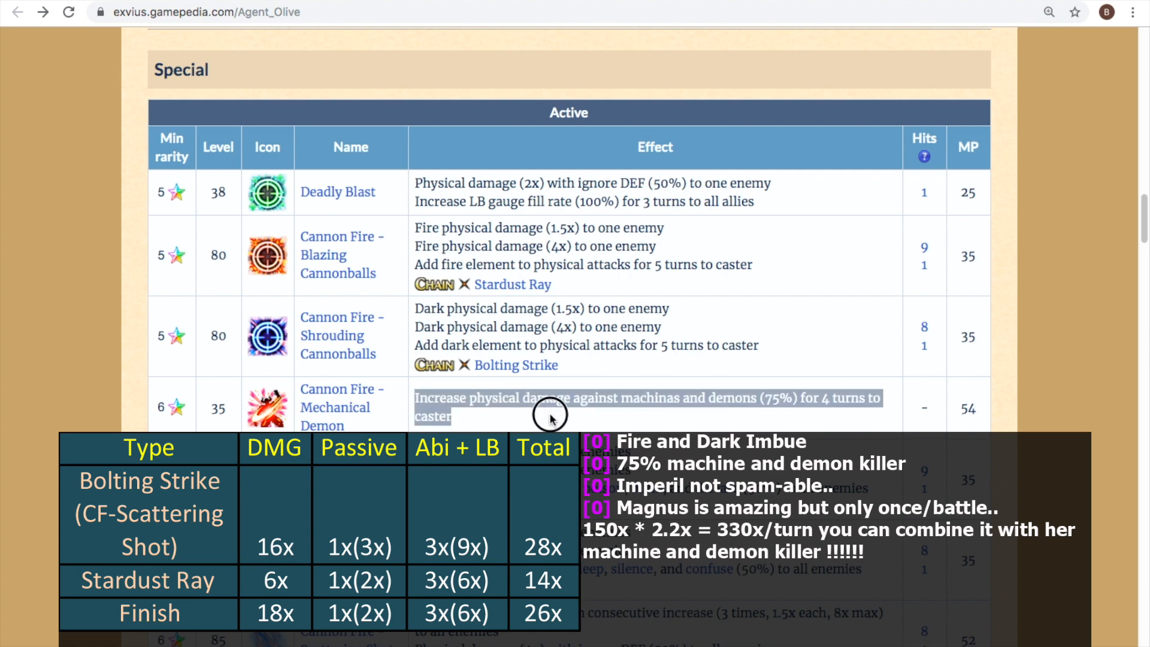
{"action": "mouse_move", "coordinate": [550, 418]}
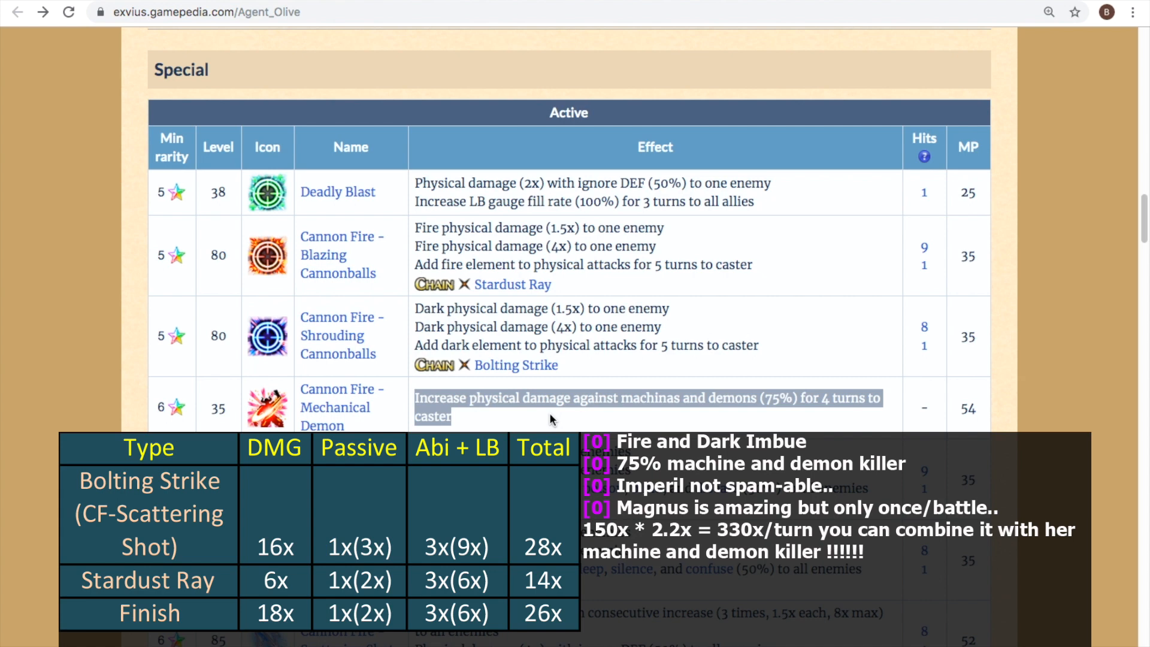
{"action": "mouse_move", "coordinate": [643, 403]}
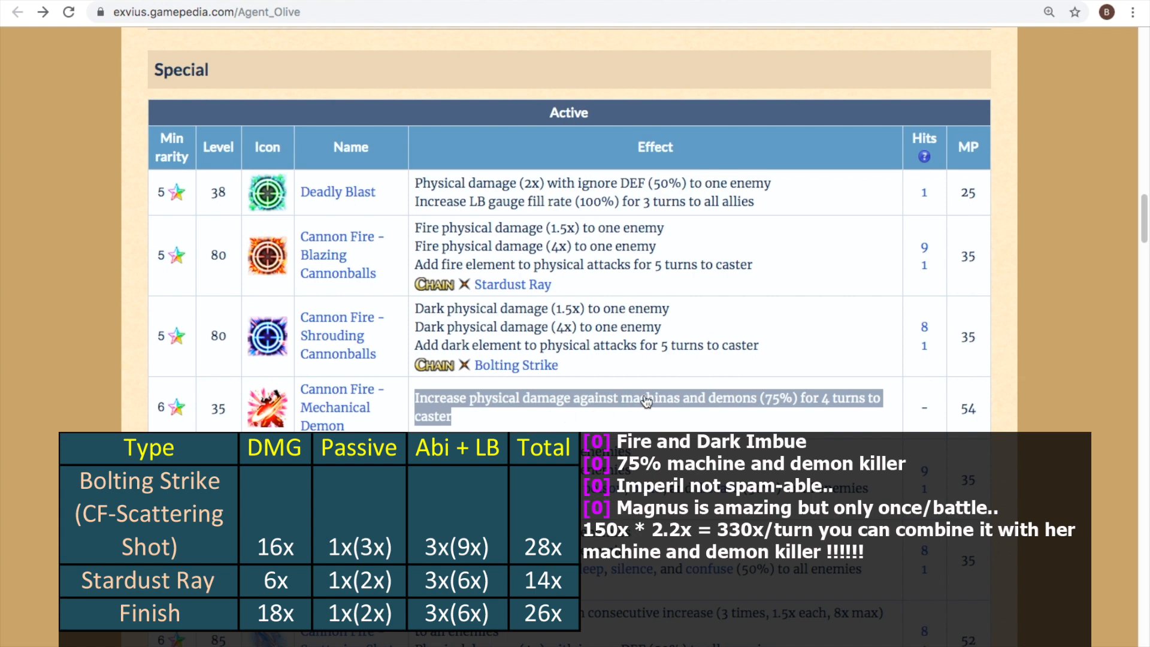
{"action": "scroll", "scroll_direction": "down", "scroll_amount": 3}
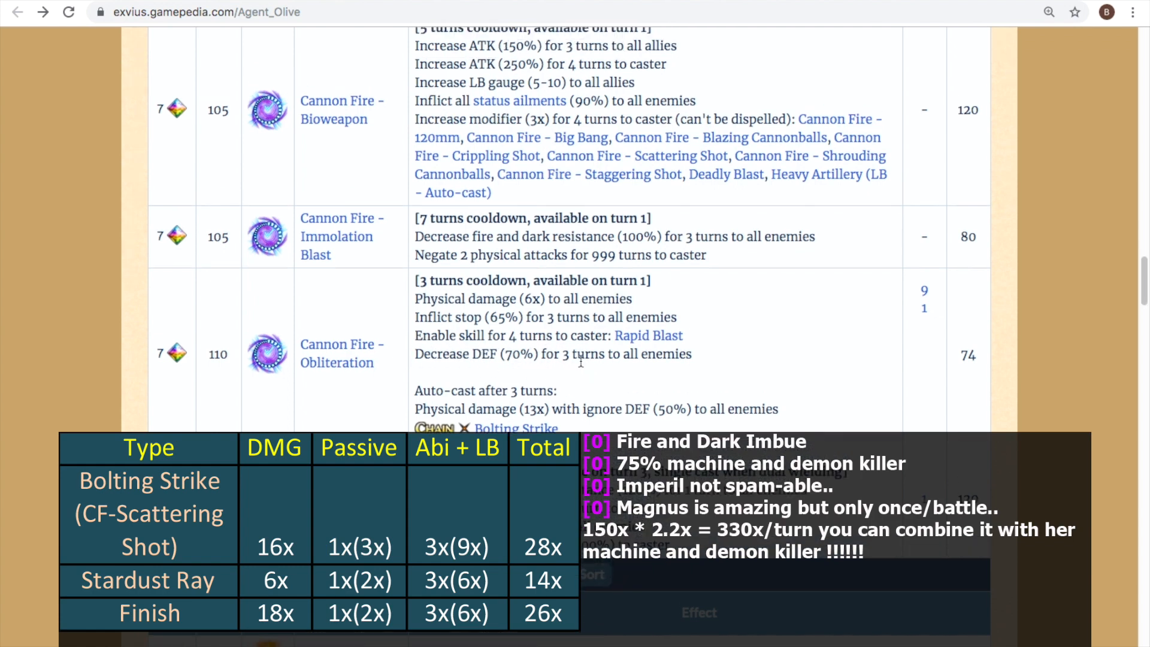
{"action": "scroll", "scroll_direction": "up", "scroll_amount": 3}
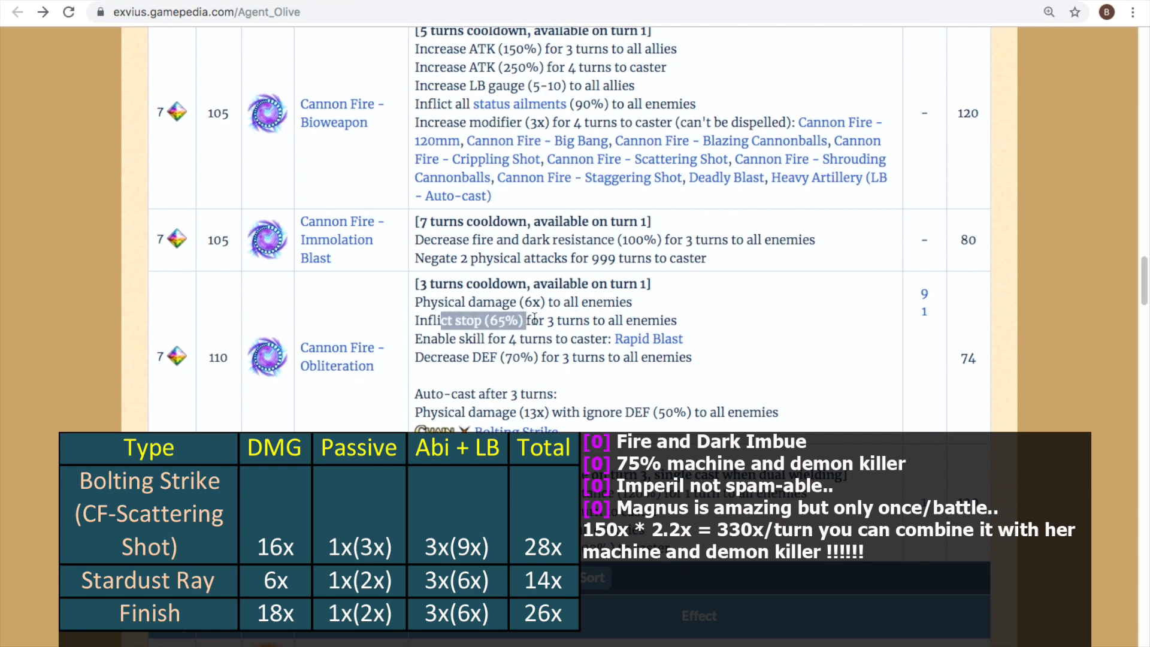
{"action": "mouse_move", "coordinate": [653, 312]}
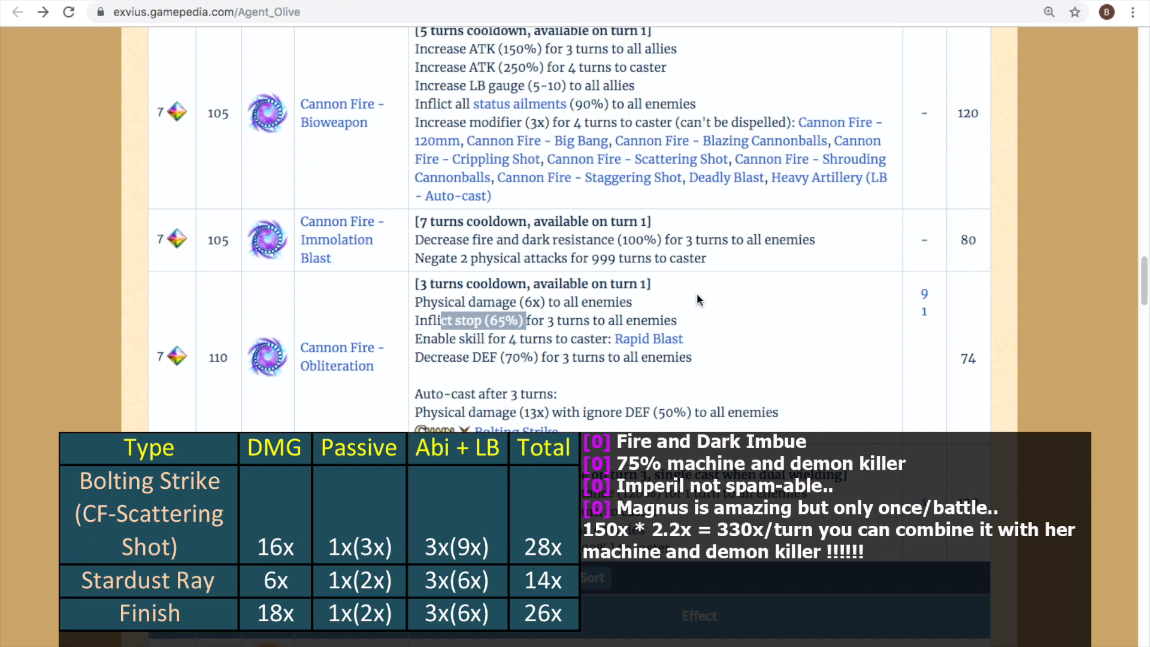
{"action": "mouse_move", "coordinate": [757, 321]}
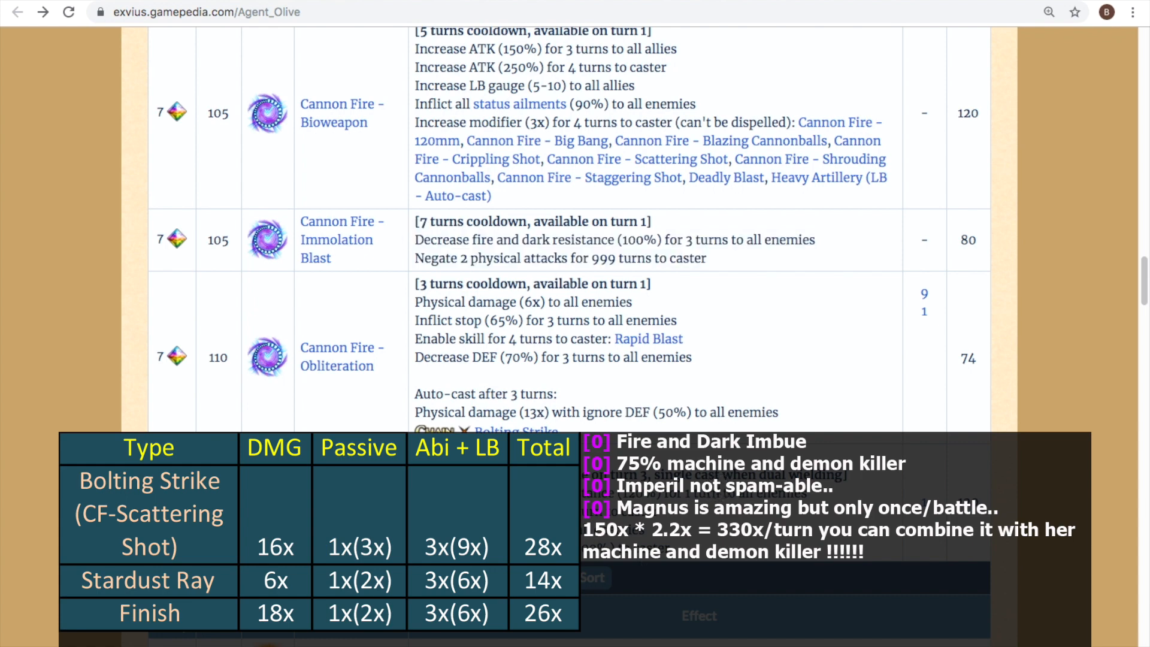
{"action": "mouse_move", "coordinate": [416, 235]}
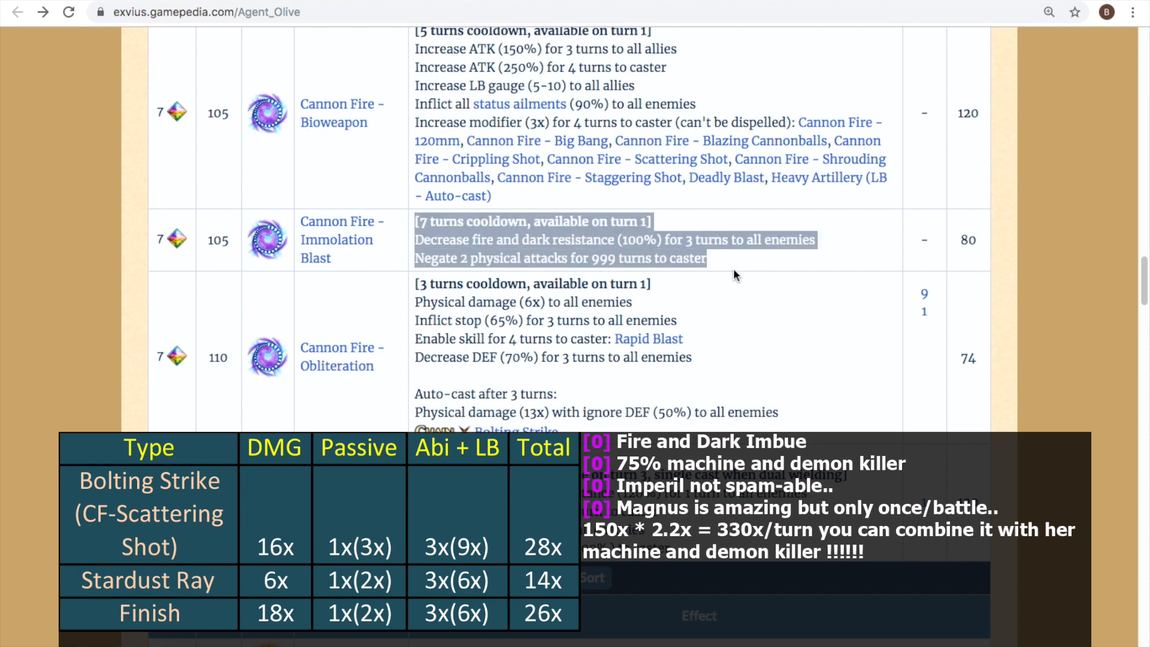
{"action": "mouse_move", "coordinate": [629, 241]}
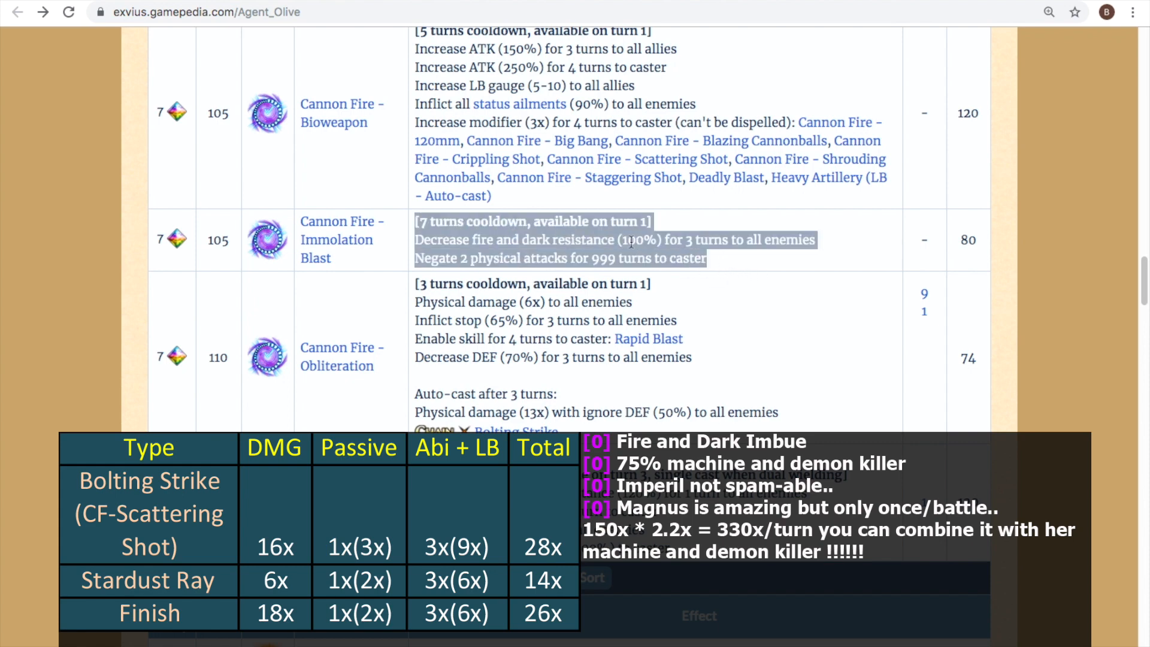
{"action": "left_click", "coordinate": [653, 240]}
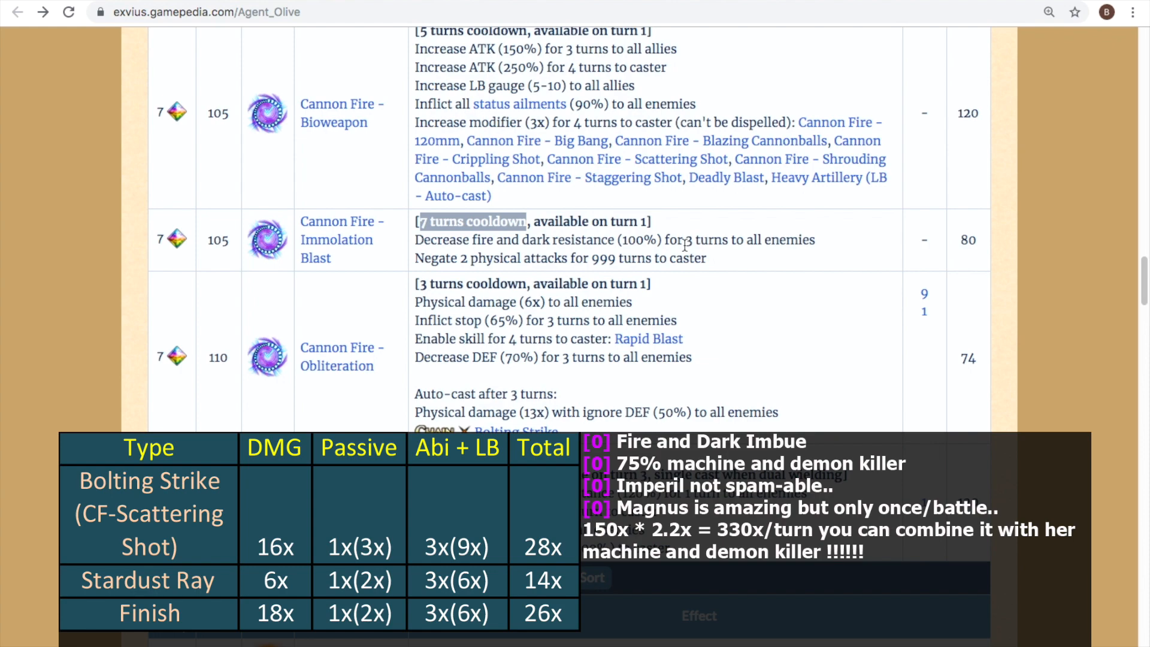
Scroll past the passive and conditional tables to the Heavy Artillery limit burst rows for rarities 5 to 7.
{"action": "scroll", "scroll_direction": "up", "scroll_amount": 3}
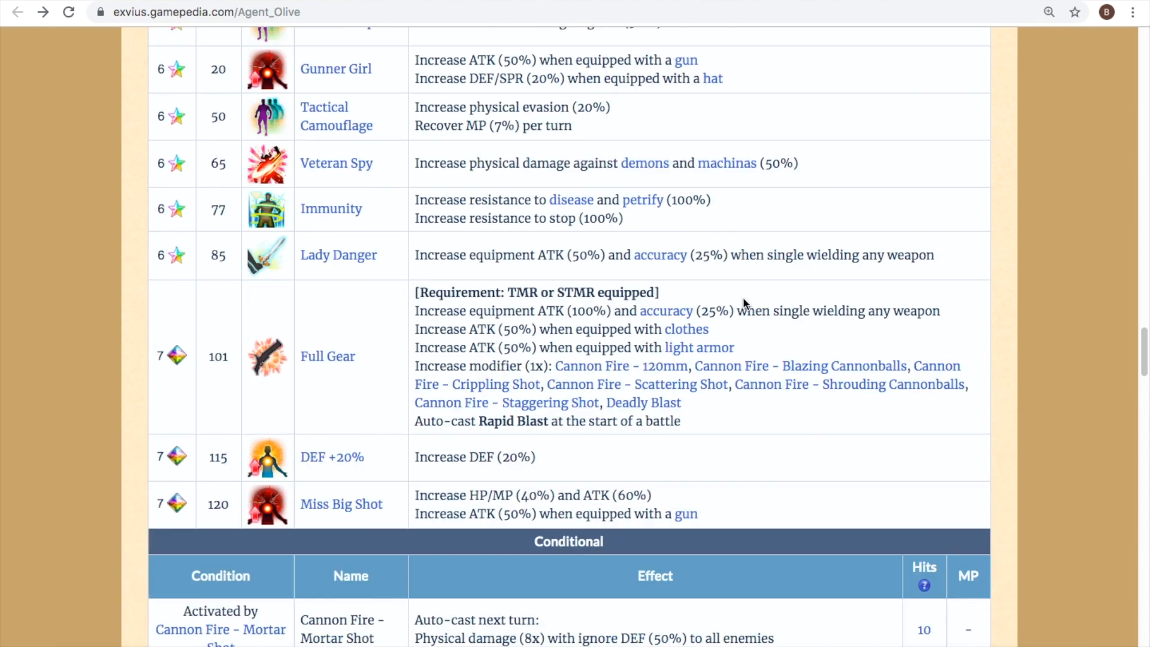
{"action": "scroll", "scroll_direction": "down", "scroll_amount": 3}
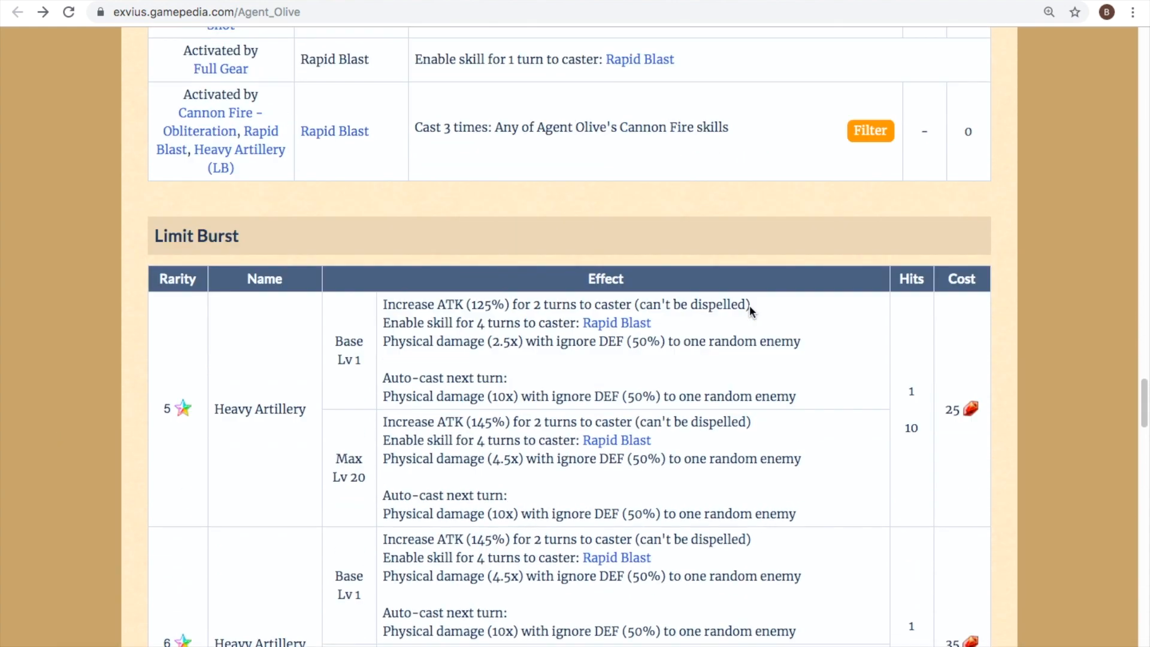
{"action": "scroll", "scroll_direction": "down", "scroll_amount": 3}
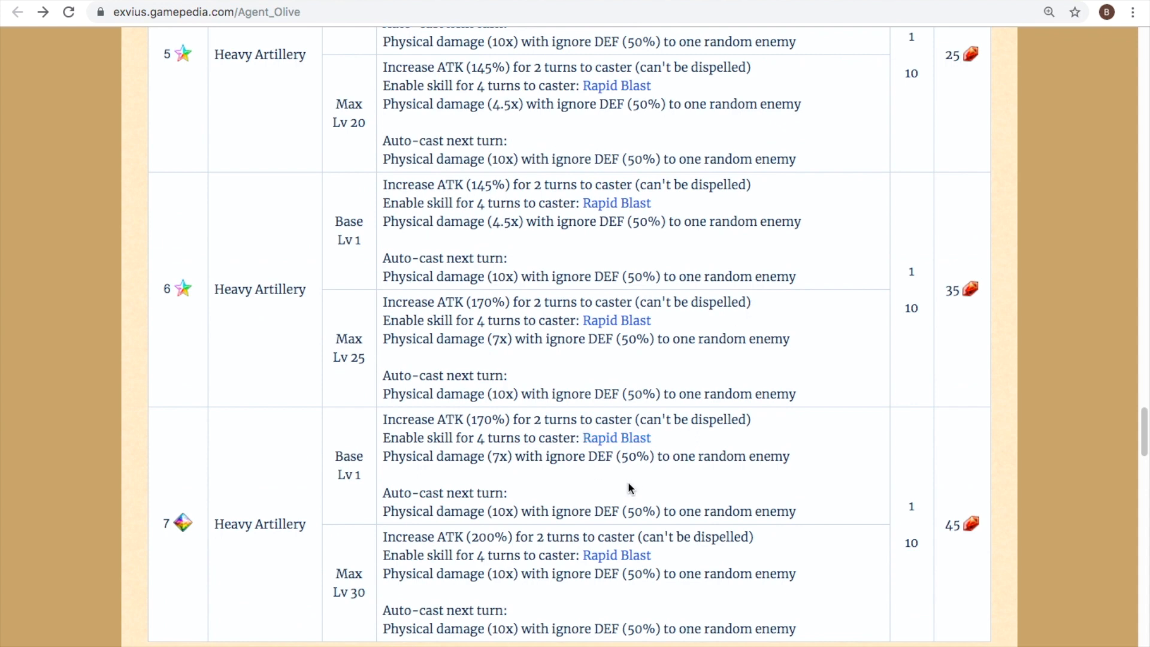
{"action": "mouse_move", "coordinate": [722, 511]}
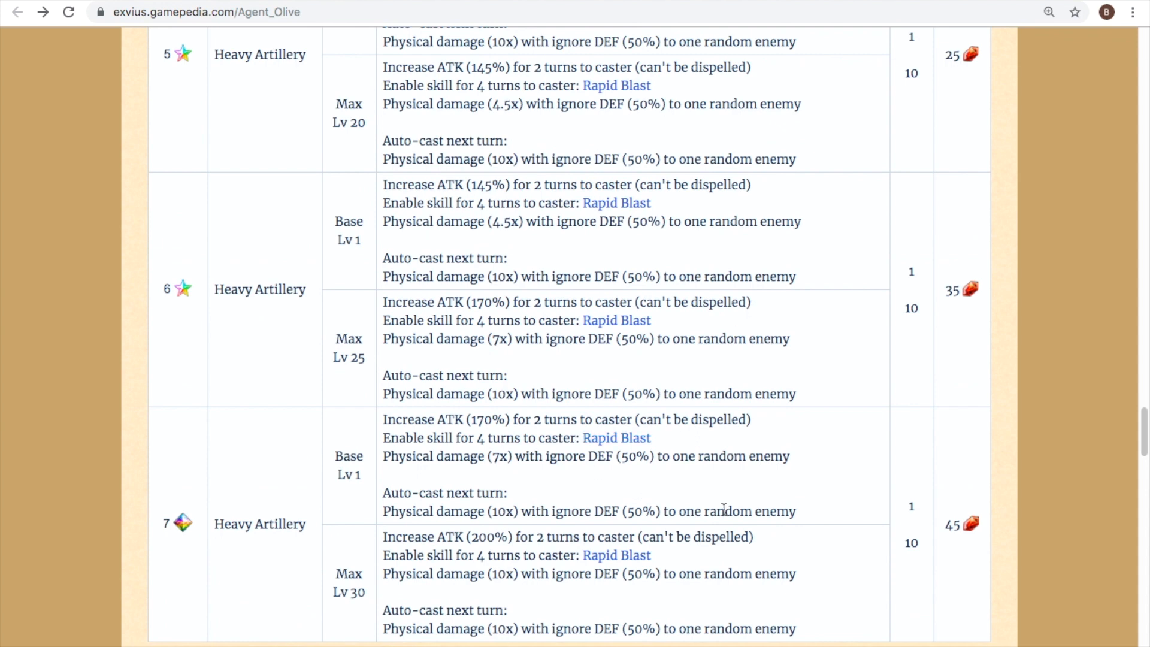
{"action": "mouse_move", "coordinate": [453, 549]}
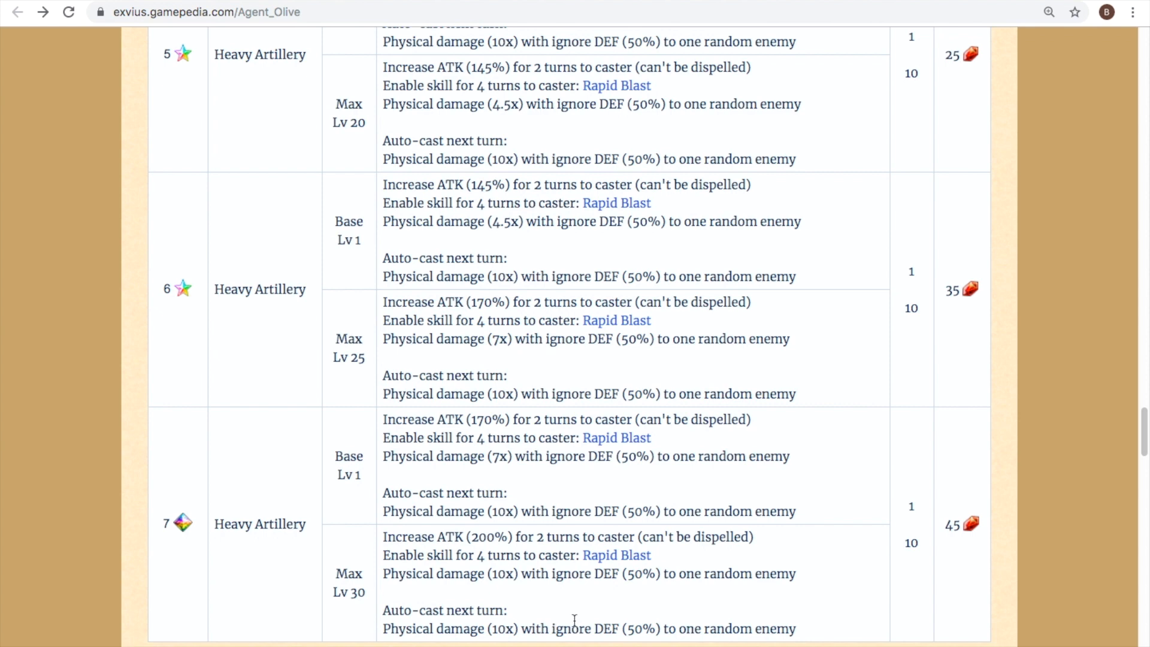
{"action": "mouse_move", "coordinate": [637, 621]}
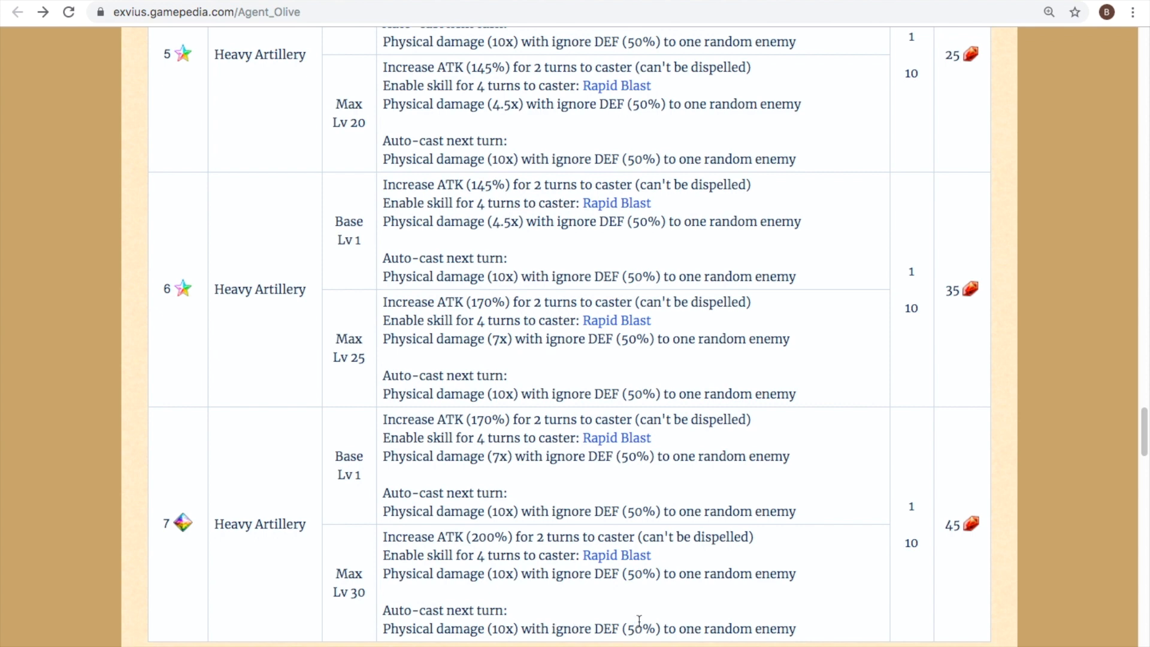
{"action": "scroll", "scroll_direction": "down", "scroll_amount": 3}
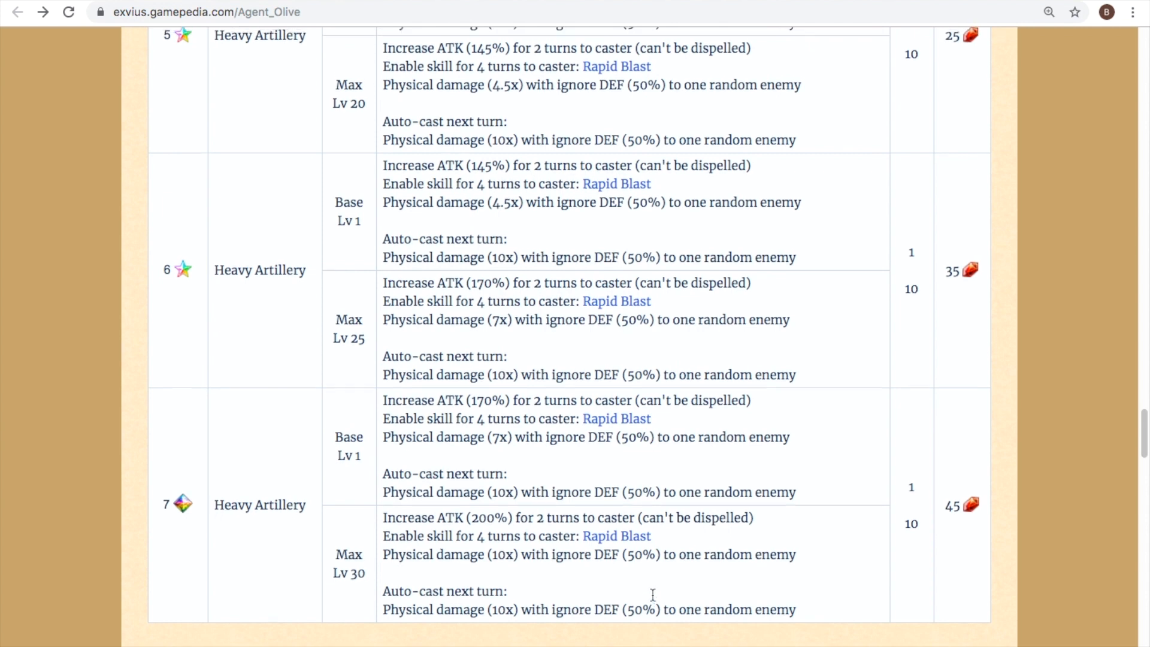
{"action": "mouse_move", "coordinate": [653, 600]}
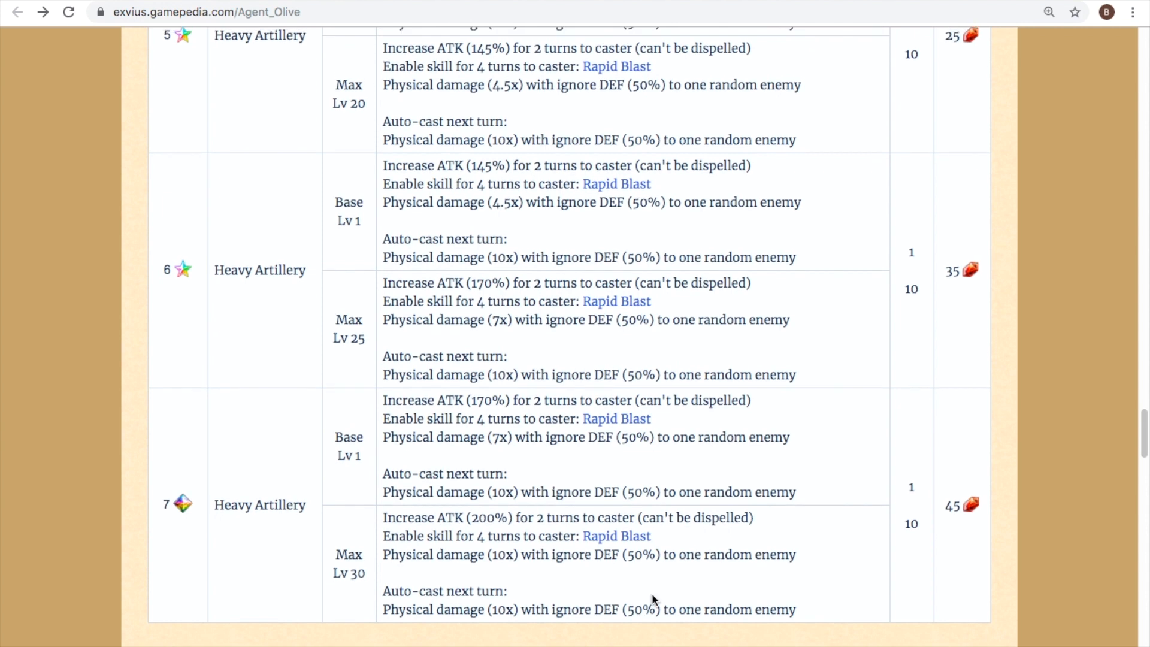